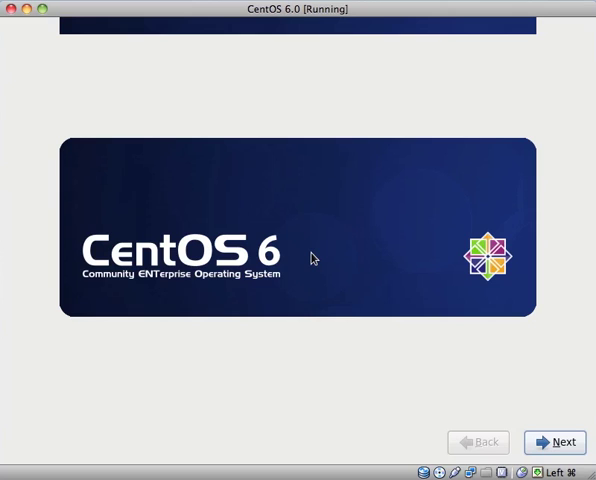
Step: Continue past the welcome screen with English kept as the installation language
left_click(558, 442)
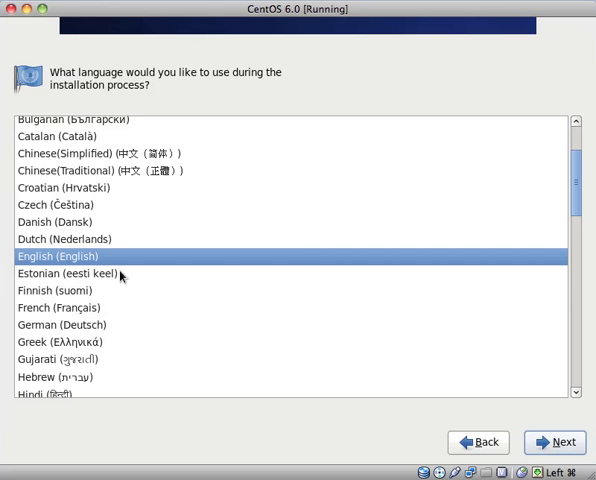
left_click(556, 442)
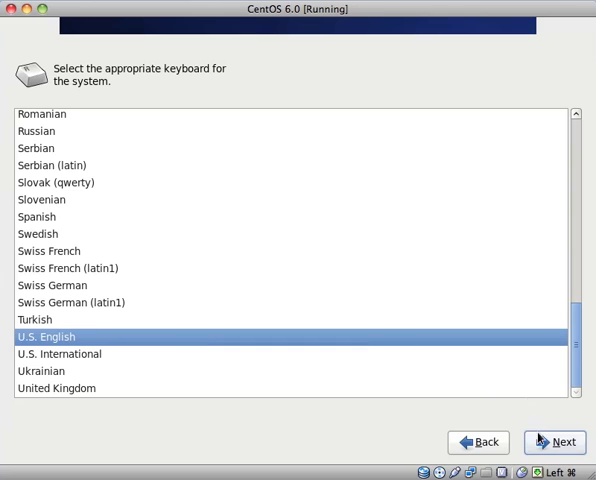
Step: Accept U.S. English keyboard and Basic Storage Devices, then re-initialize all disks
left_click(556, 442)
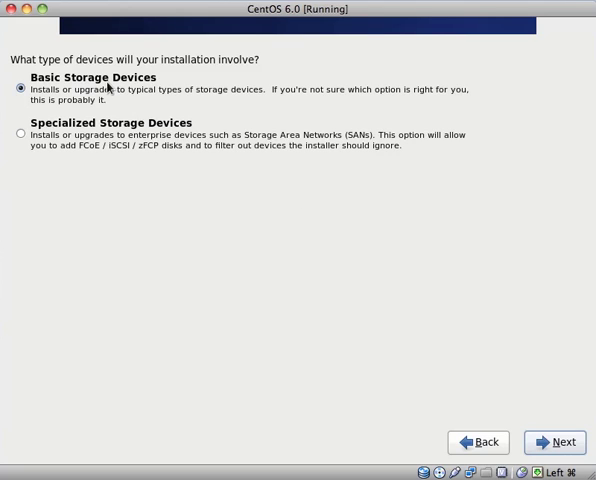
mouse_move(130, 88)
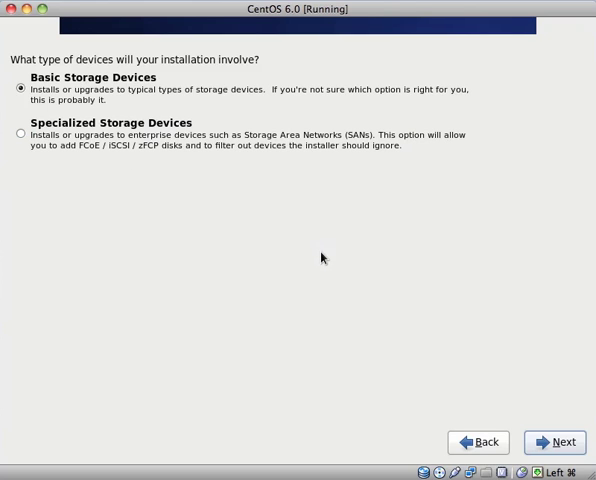
left_click(556, 442)
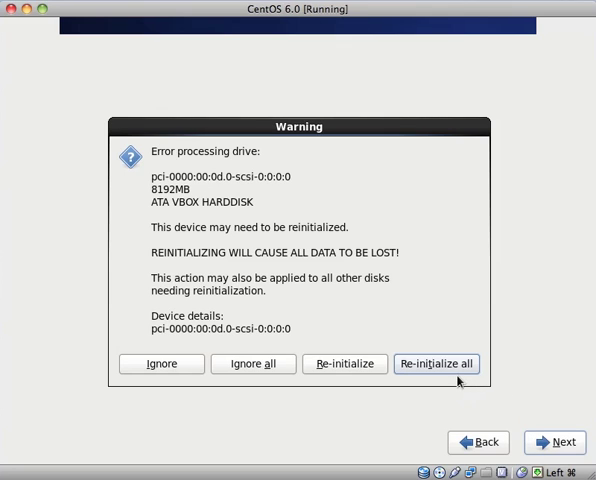
left_click(436, 364)
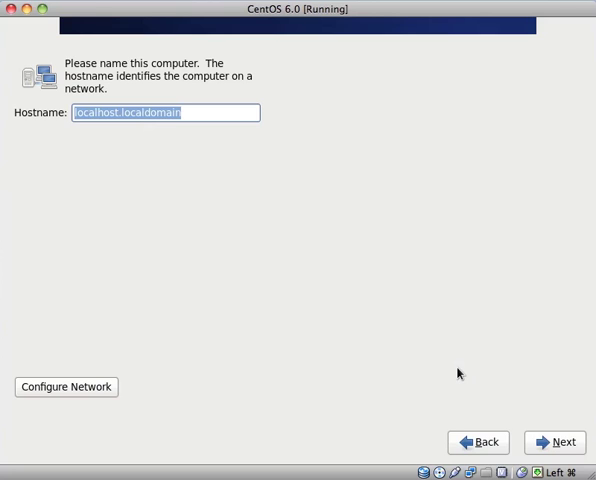
Step: Keep the default hostname, confirm Australia/Brisbane, and accept the weak root password anyway
left_click(562, 440)
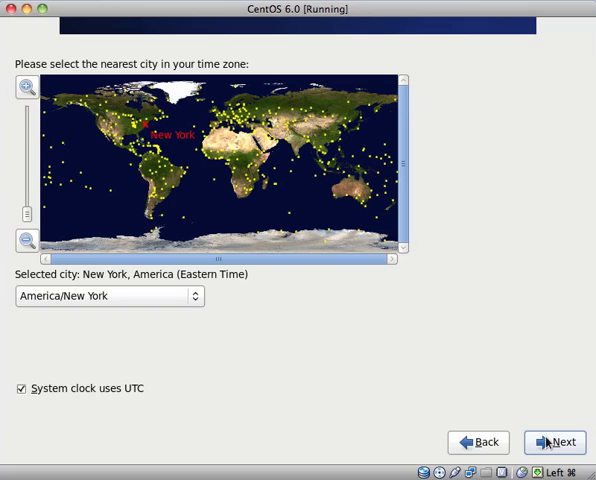
mouse_move(200, 328)
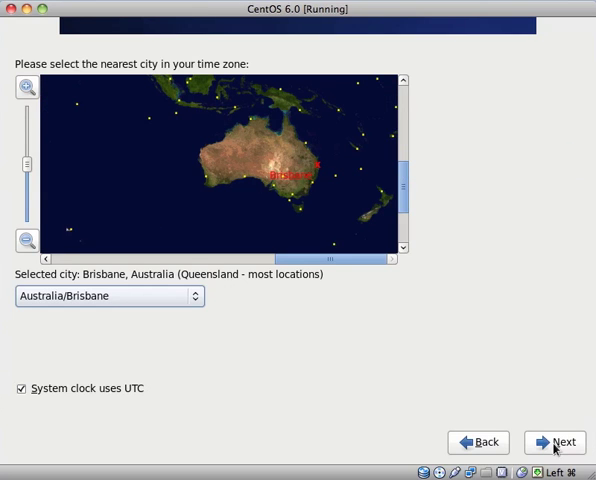
left_click(558, 440)
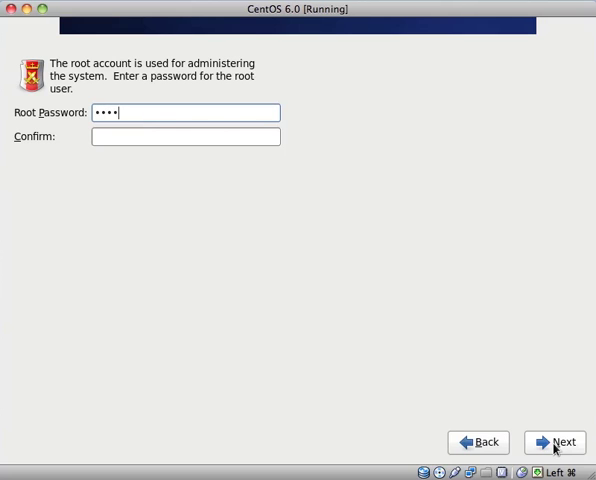
left_click(556, 442)
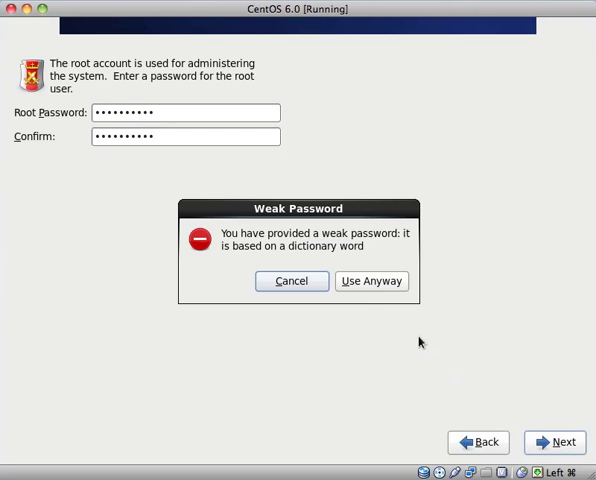
left_click(372, 280)
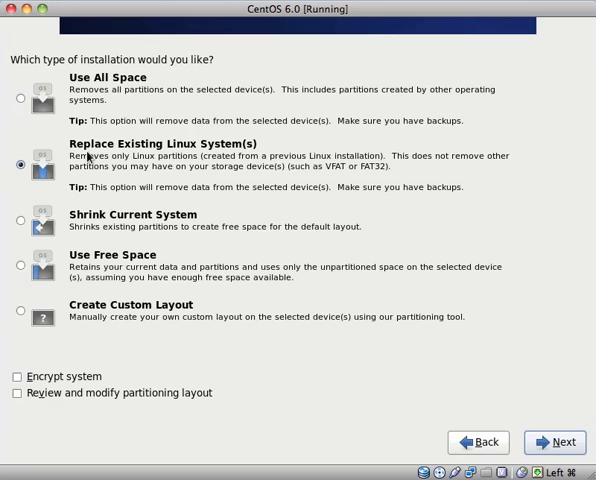
mouse_move(128, 160)
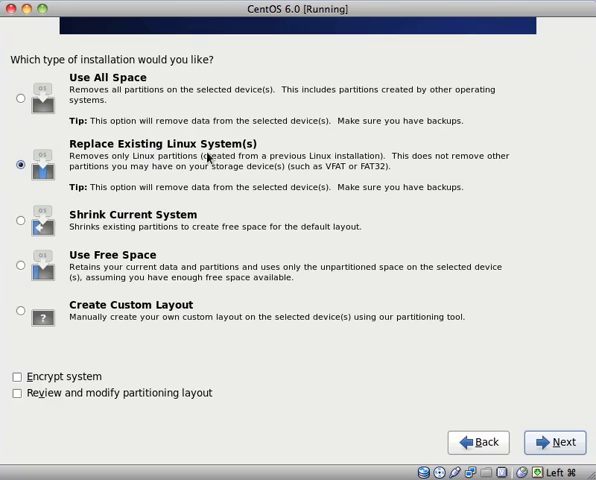
mouse_move(172, 148)
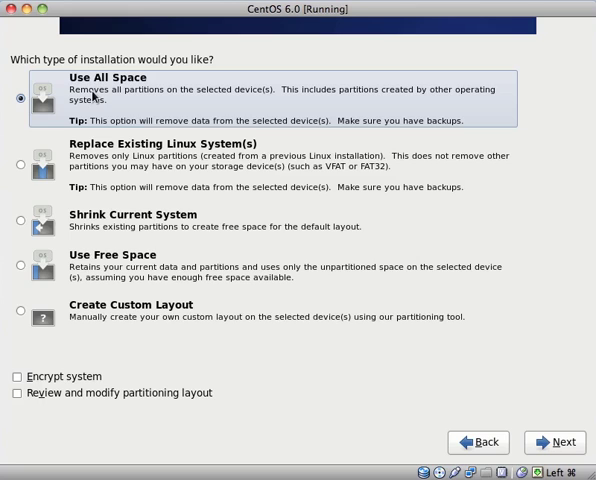
mouse_move(170, 84)
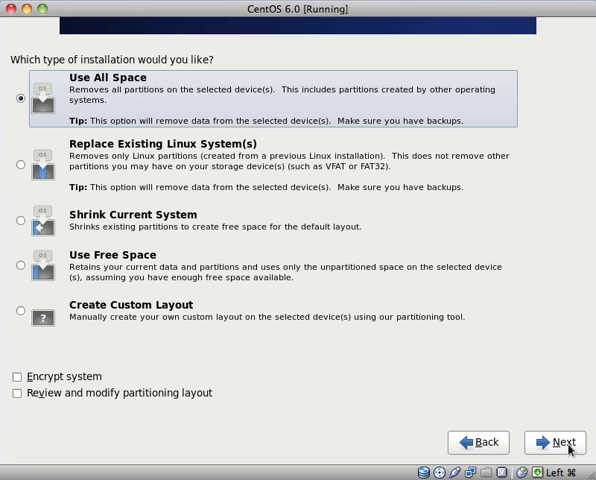
Step: Continue with Use All Space as the partitioning layout
left_click(564, 442)
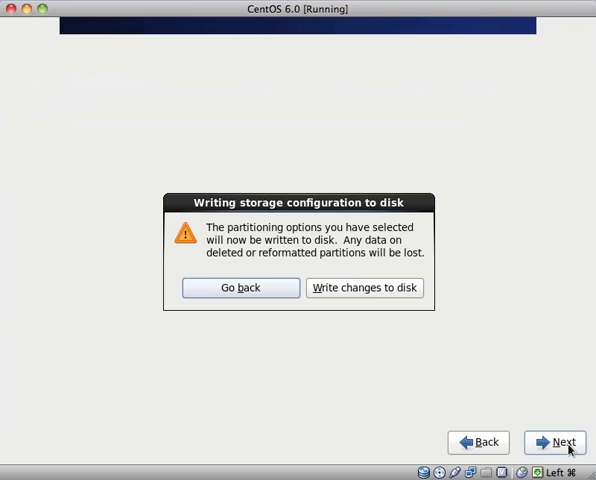
Step: Confirm writing the partitioning changes to disk
left_click(364, 288)
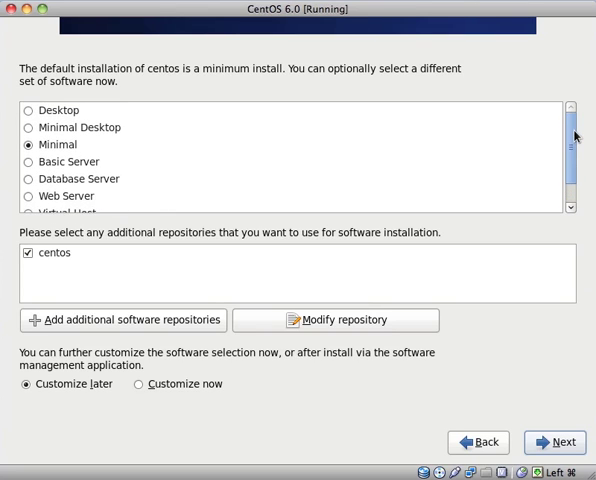
mouse_move(402, 136)
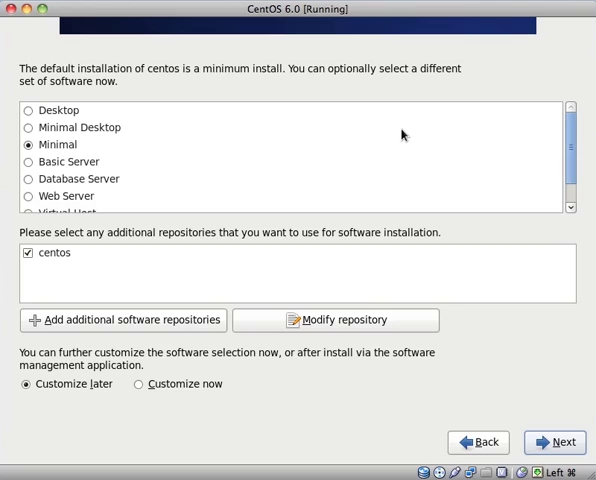
mouse_move(390, 134)
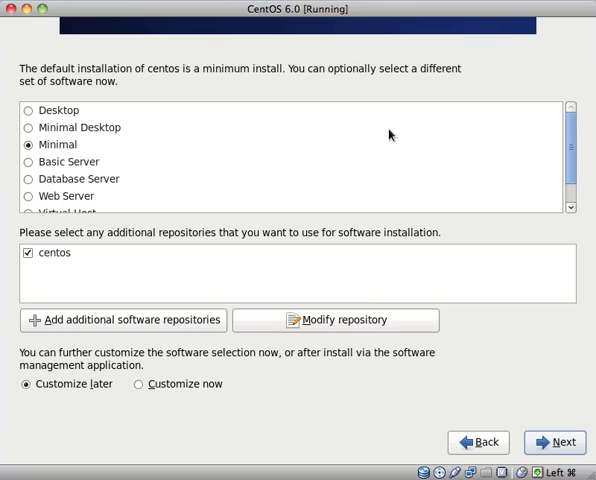
mouse_move(232, 120)
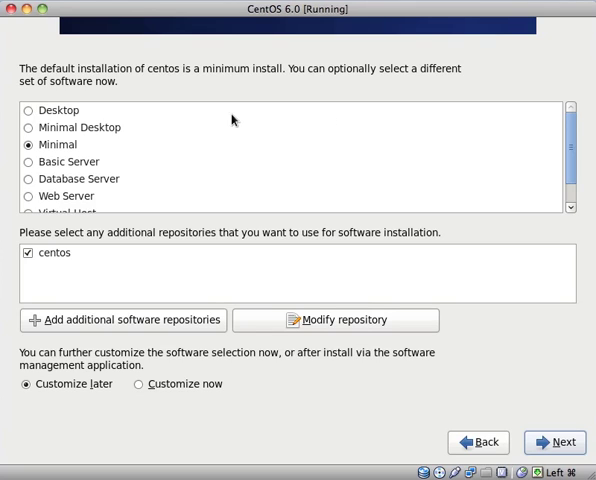
mouse_move(200, 116)
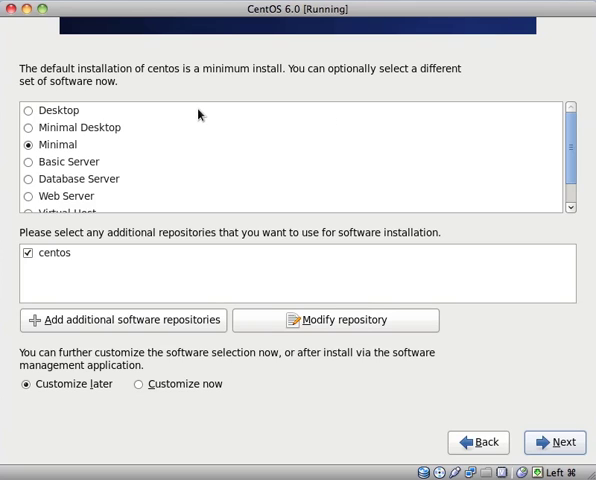
mouse_move(116, 88)
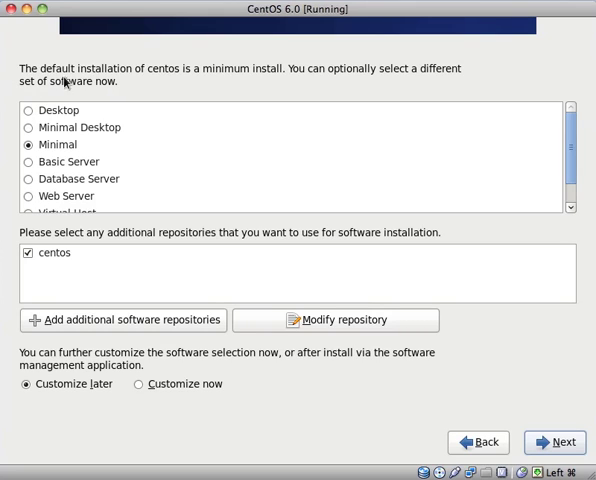
mouse_move(186, 84)
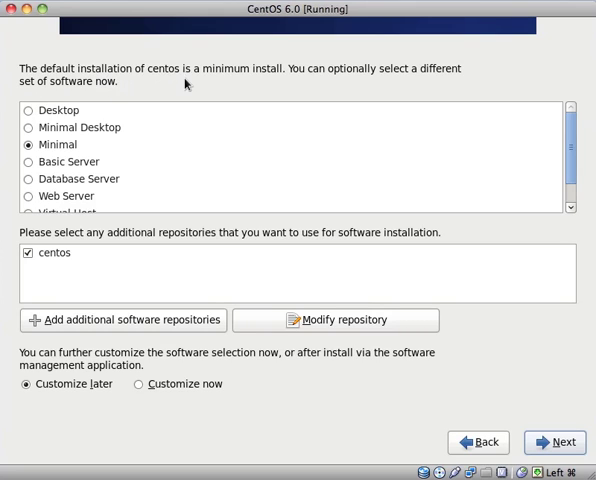
mouse_move(334, 84)
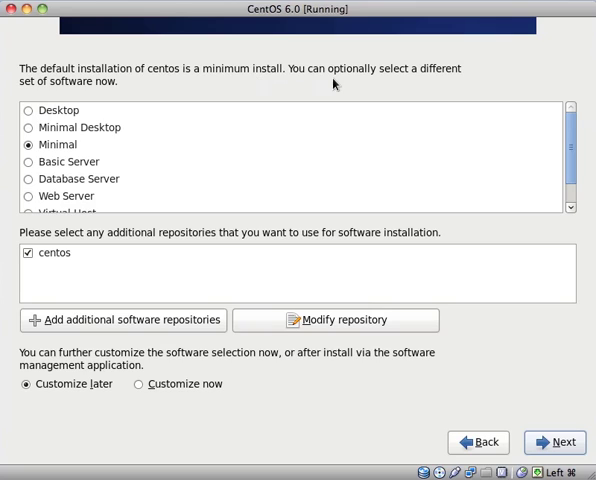
mouse_move(44, 72)
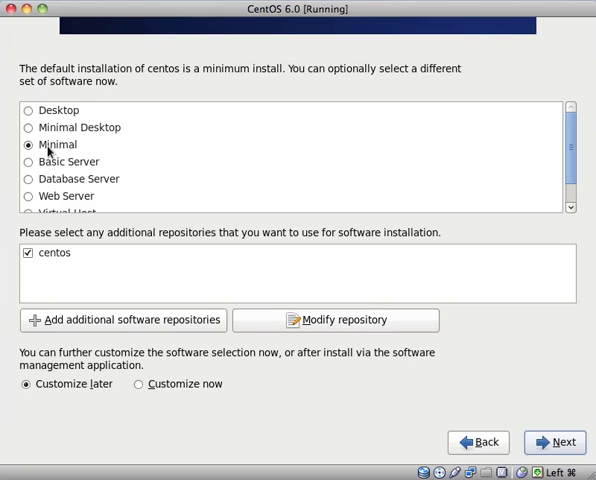
mouse_move(32, 114)
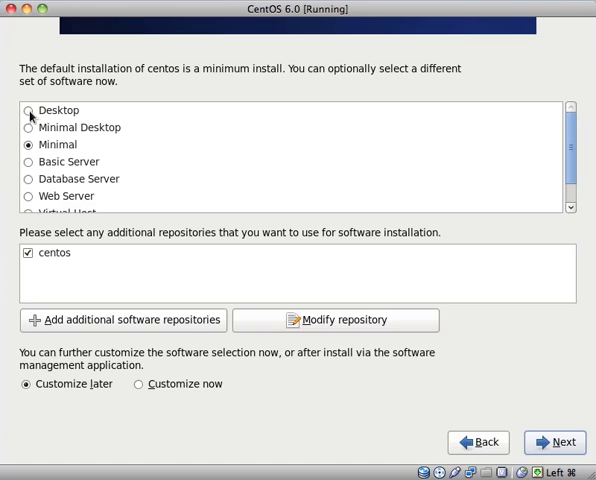
Step: Choose the Desktop software set, keeping the centos repository and Customize later
left_click(28, 110)
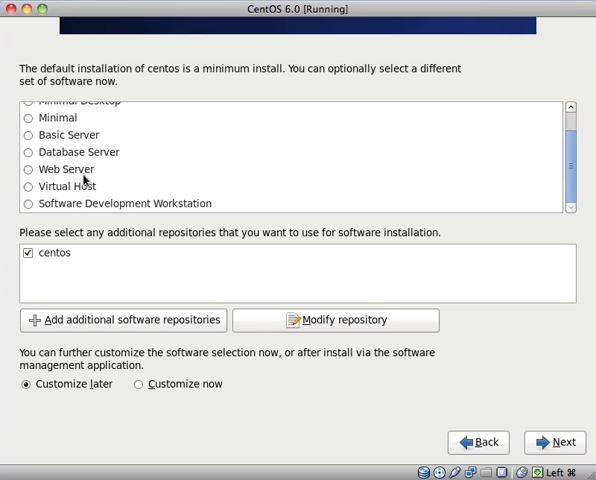
mouse_move(84, 180)
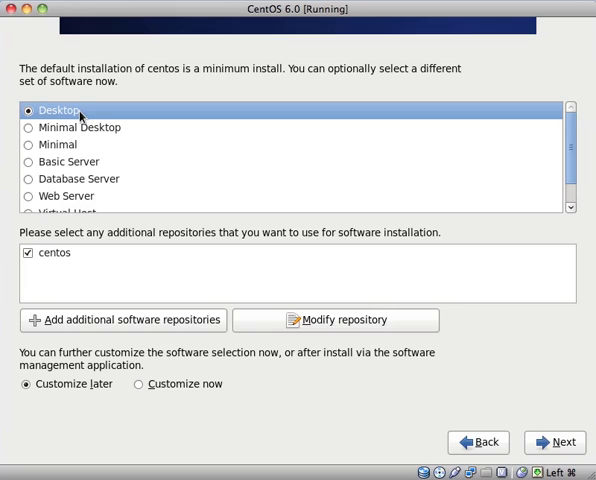
mouse_move(82, 112)
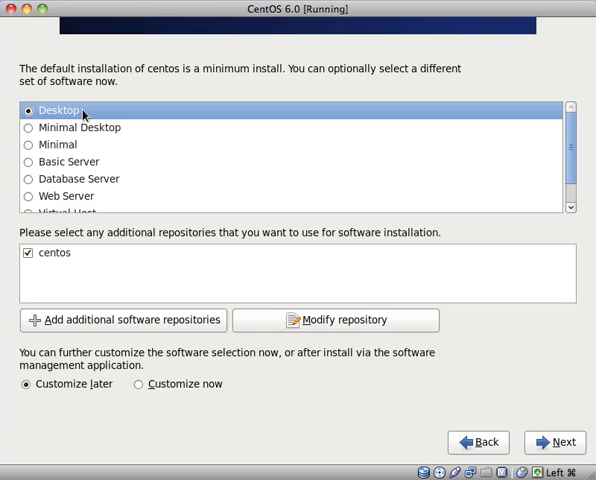
mouse_move(88, 114)
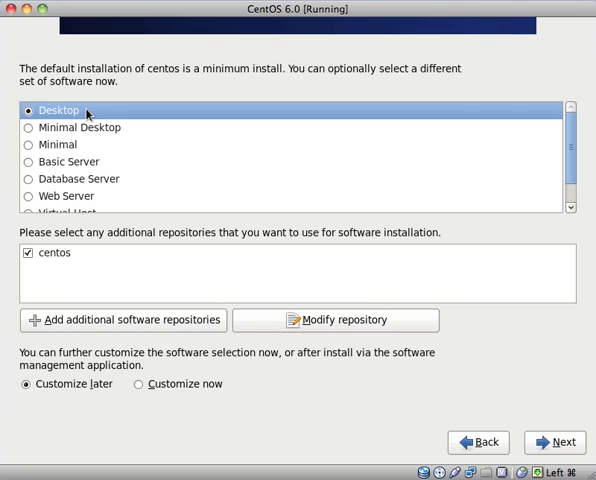
mouse_move(104, 114)
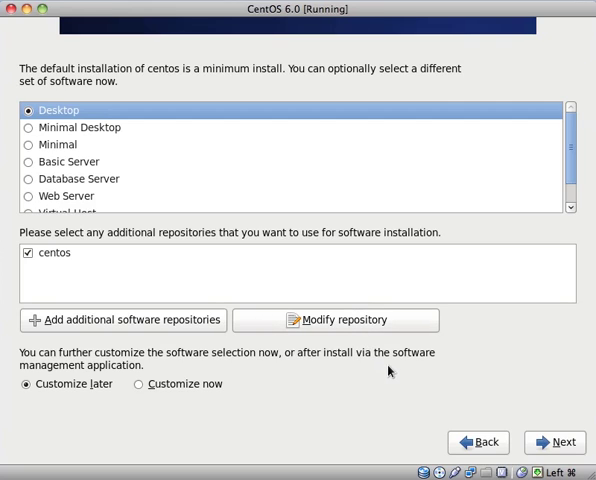
mouse_move(150, 170)
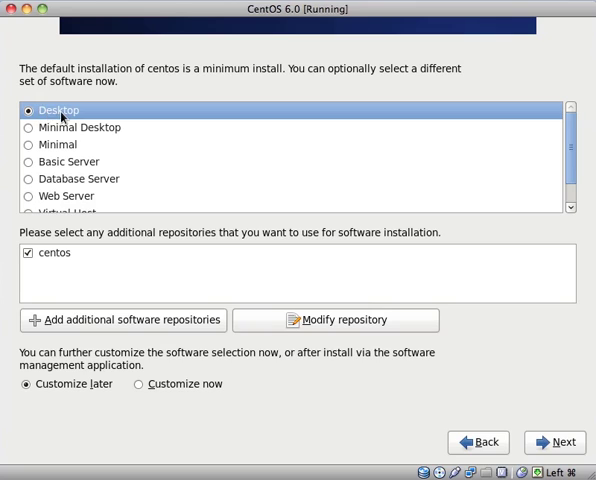
mouse_move(110, 250)
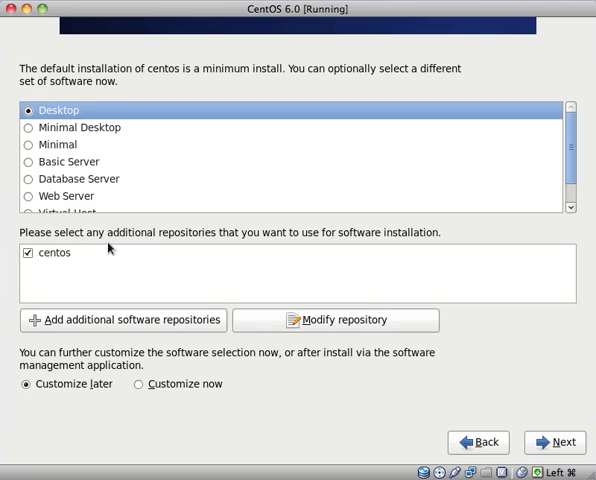
mouse_move(300, 244)
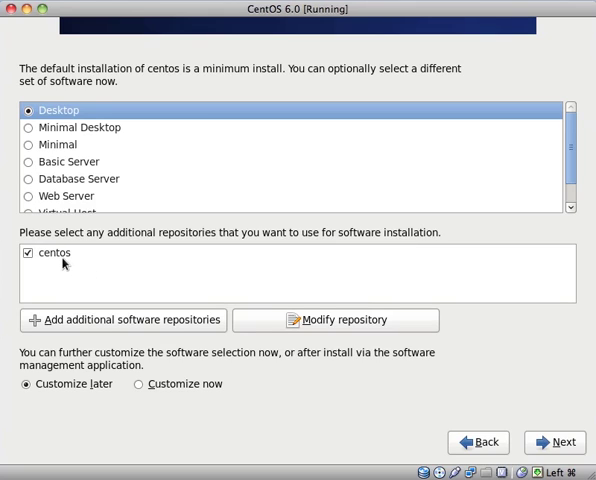
mouse_move(136, 306)
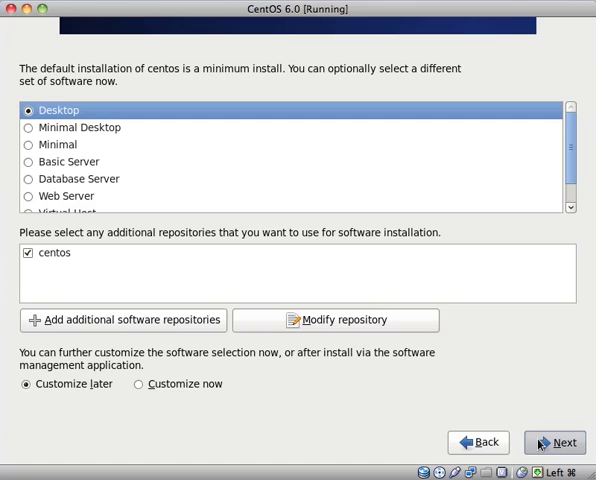
Step: Start installing the Desktop system and let it run to completion
left_click(562, 442)
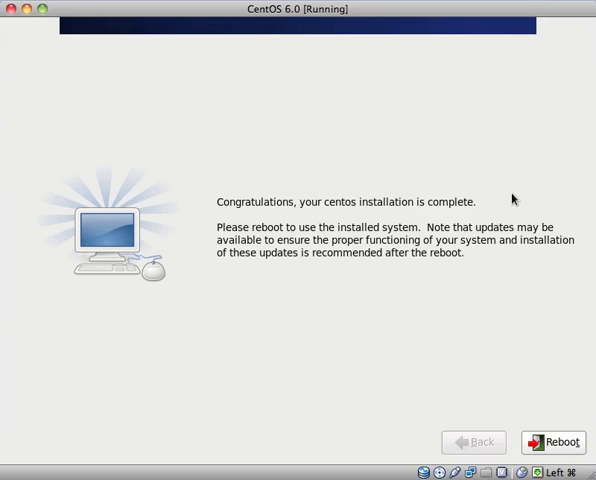
Step: Reboot into the installed system and move past the Setup Agent welcome page
left_click(560, 442)
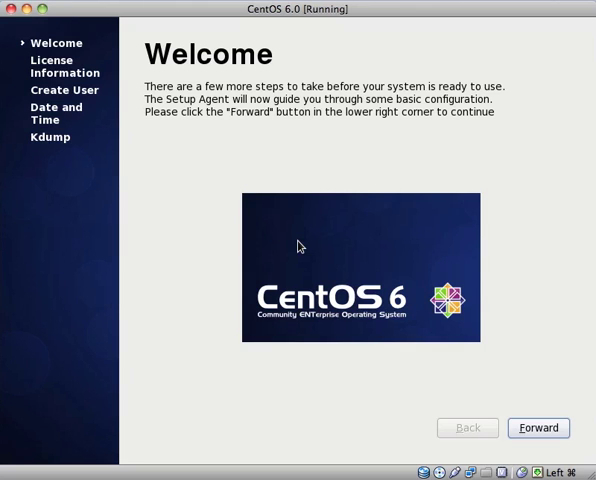
mouse_move(494, 438)
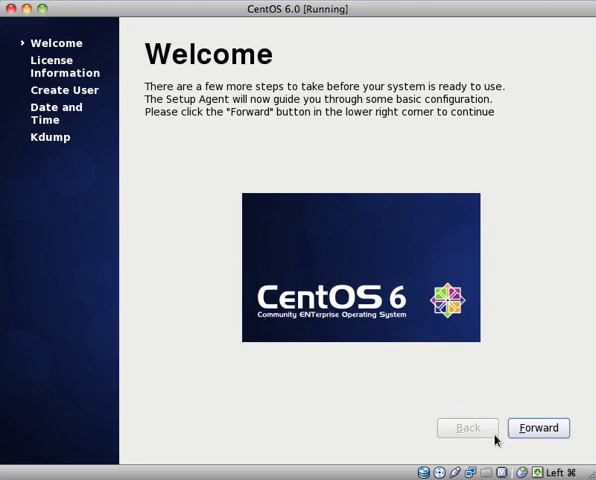
left_click(538, 428)
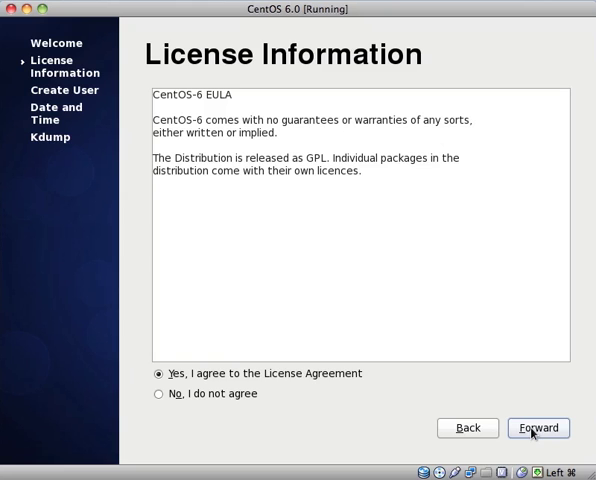
Step: Accept the license and create user Admin (Administrator), keeping the weak password
left_click(538, 428)
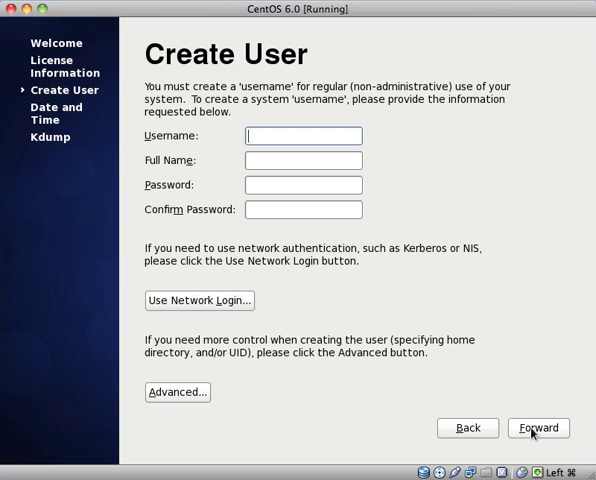
type("Admin")
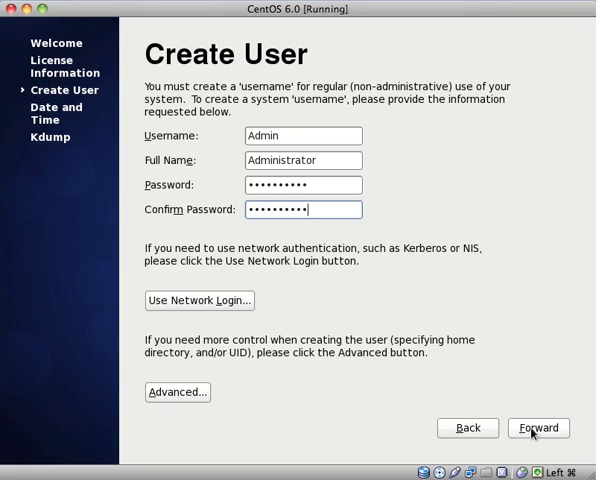
mouse_move(276, 274)
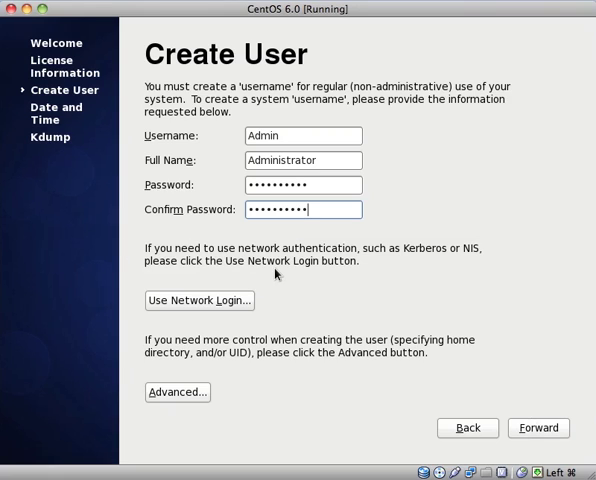
mouse_move(424, 268)
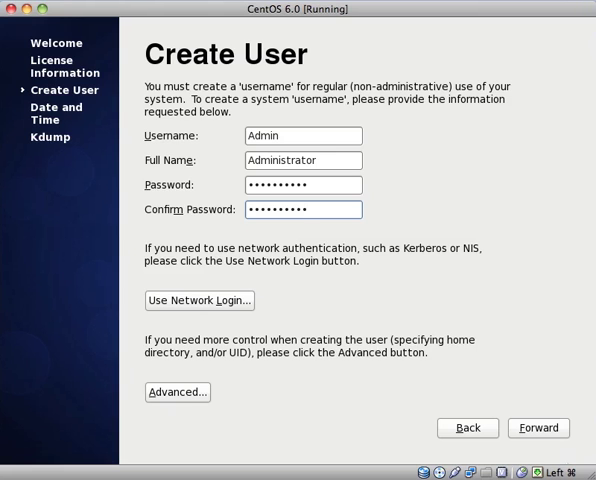
left_click(538, 428)
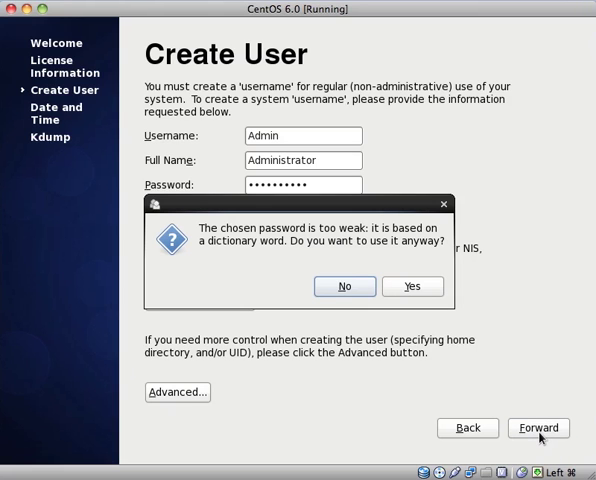
left_click(412, 286)
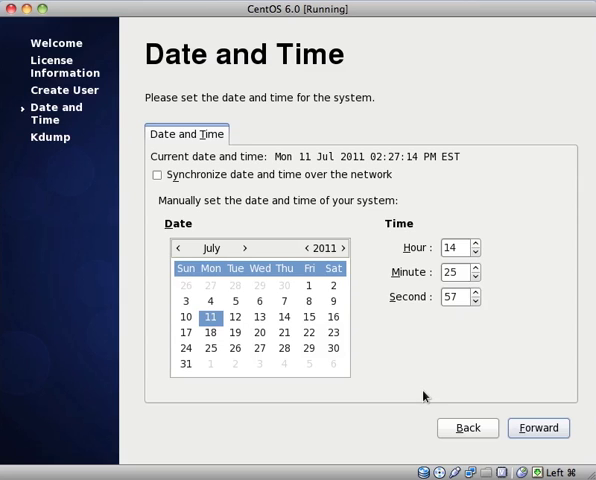
mouse_move(216, 176)
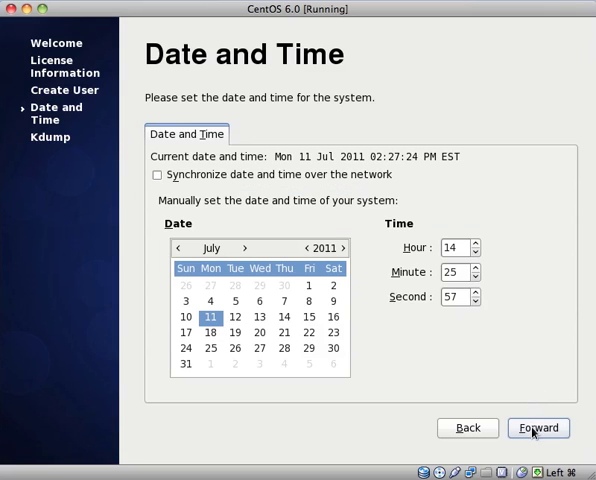
Step: Keep the date and time, dismiss the kdump memory error, and finish setup
left_click(538, 428)
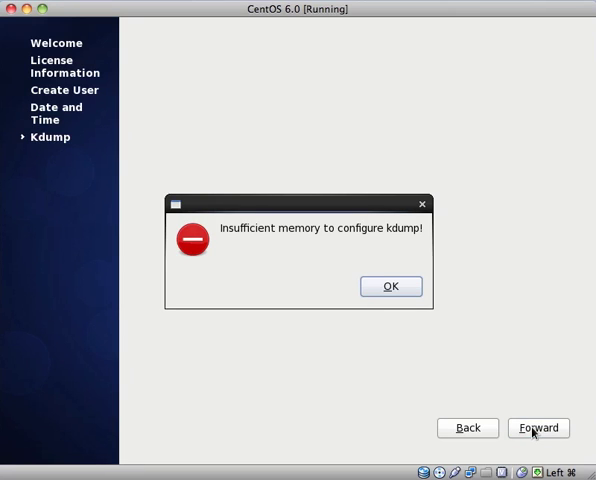
left_click(390, 286)
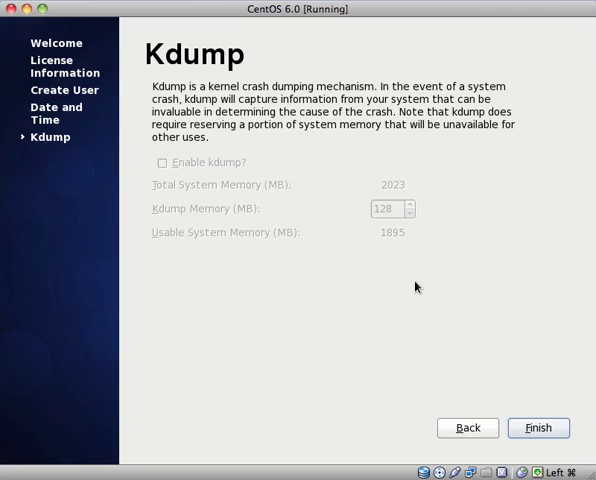
left_click(538, 428)
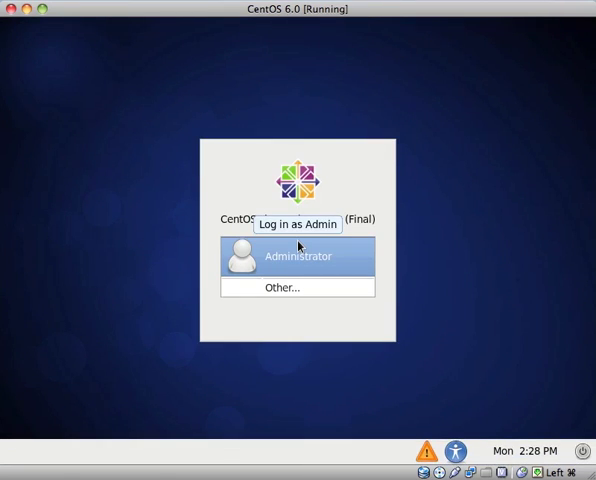
Step: Log into the GNOME desktop as Administrator with the account password
left_click(296, 256)
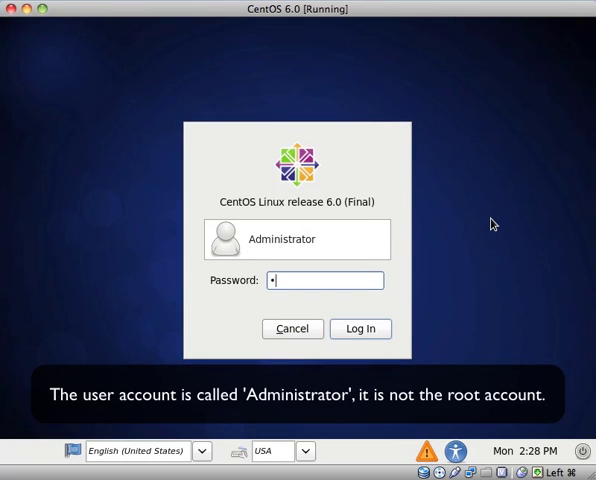
type("password")
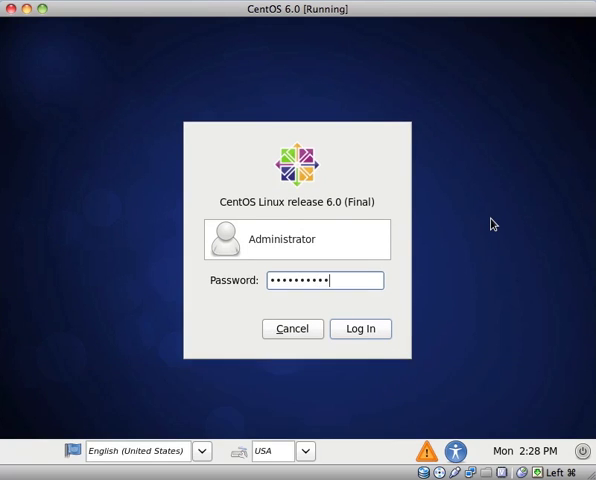
left_click(360, 328)
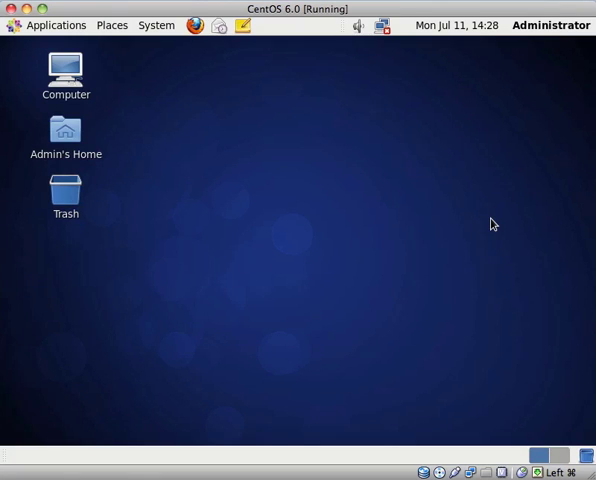
Step: Review System Monitor's Resources, File Systems and System details (2 GB memory), then close it
left_click(156, 24)
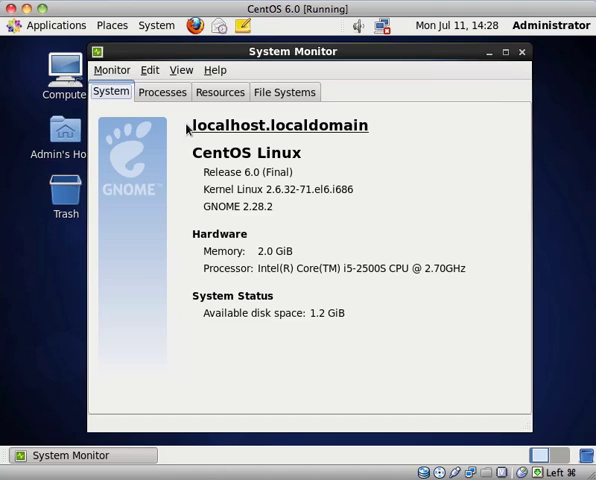
mouse_move(248, 212)
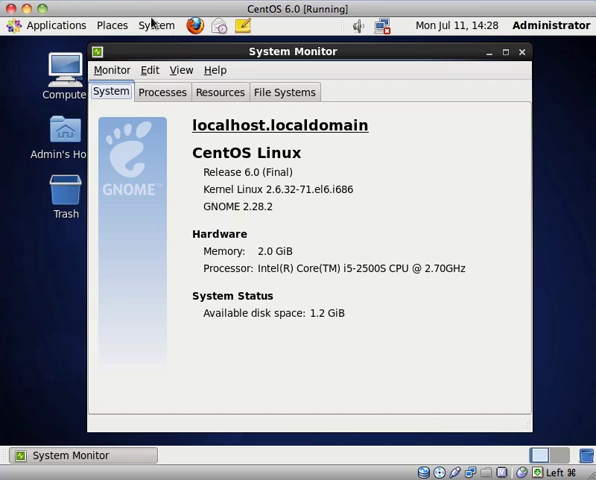
left_click(220, 92)
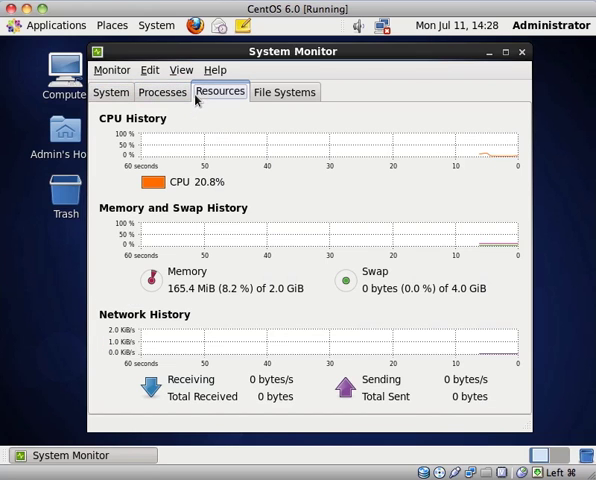
left_click(284, 92)
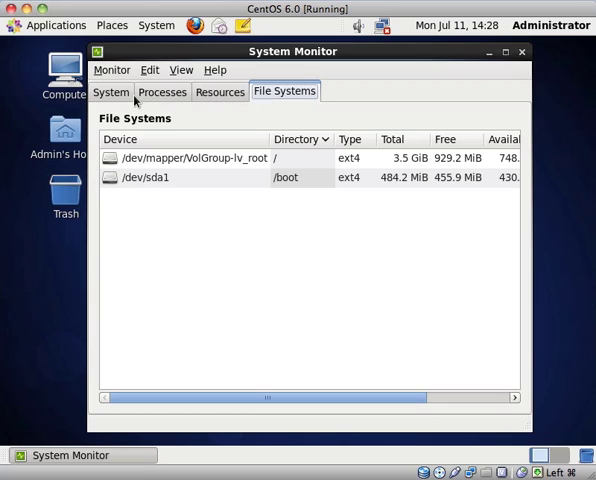
left_click(110, 92)
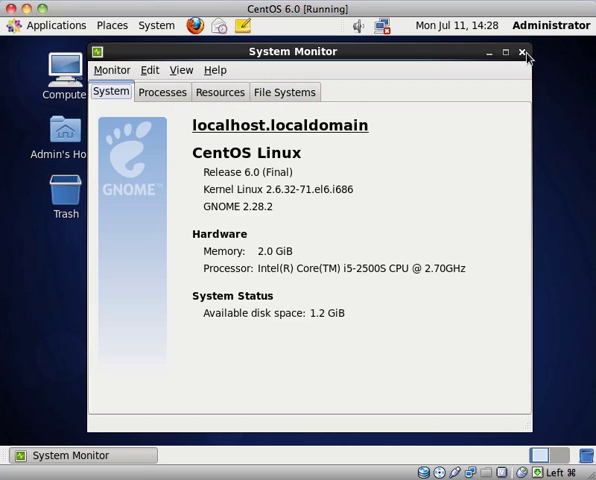
left_click(524, 52)
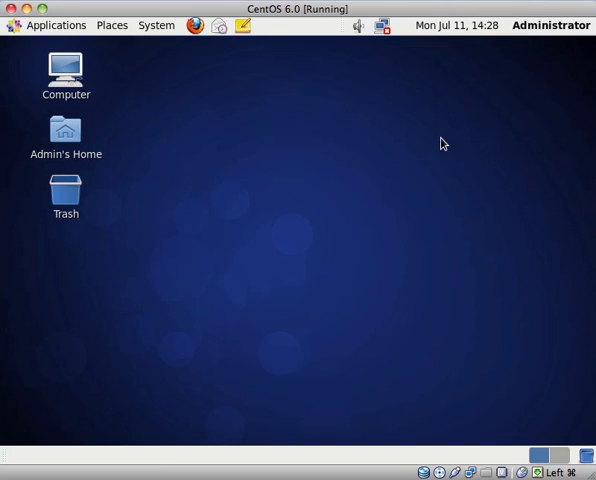
mouse_move(272, 108)
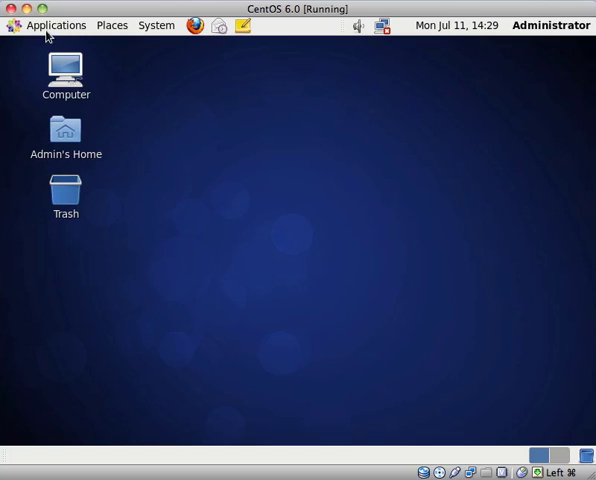
Step: Browse the Applications menu through Accessories to the Internet programs list
left_click(56, 24)
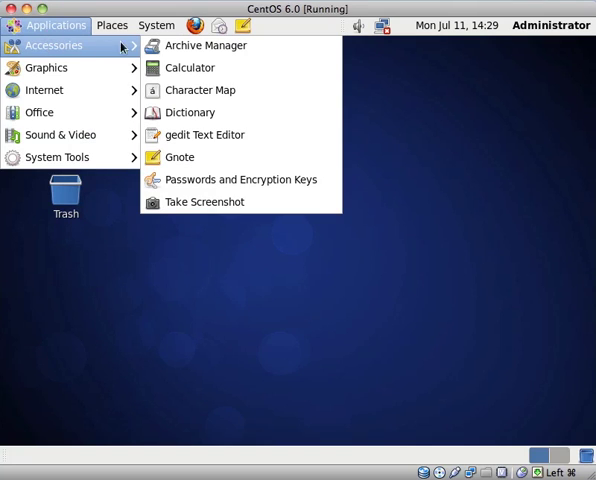
mouse_move(200, 90)
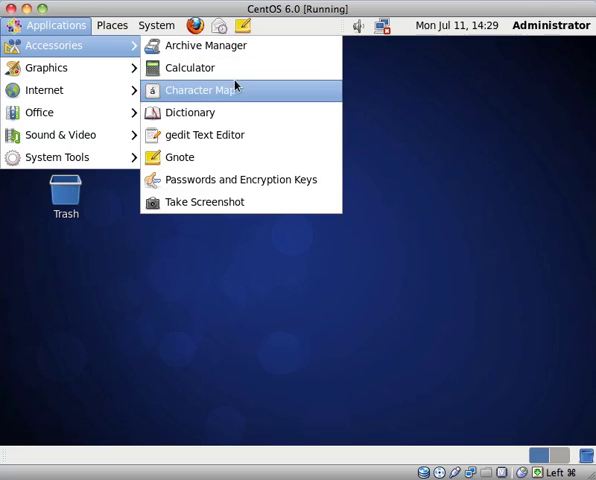
mouse_move(204, 134)
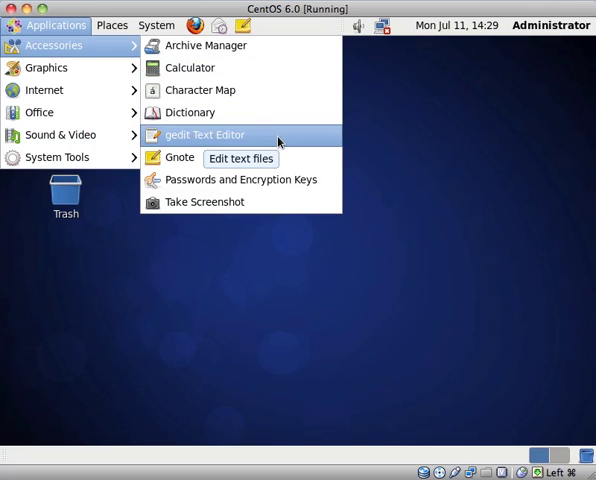
mouse_move(300, 160)
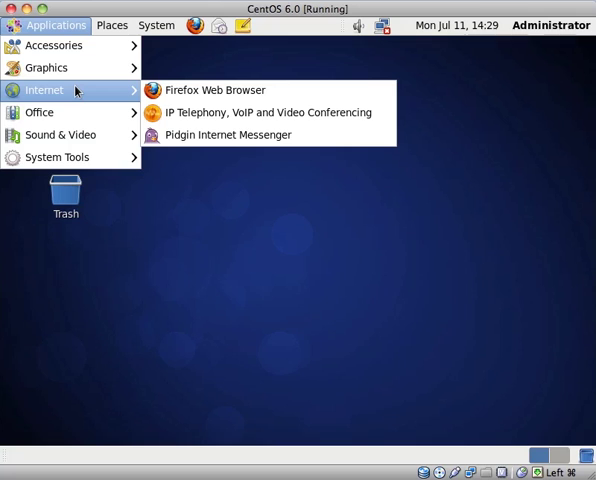
Step: Launch Firefox and confirm its version 3.6.9 in the About dialog
left_click(210, 90)
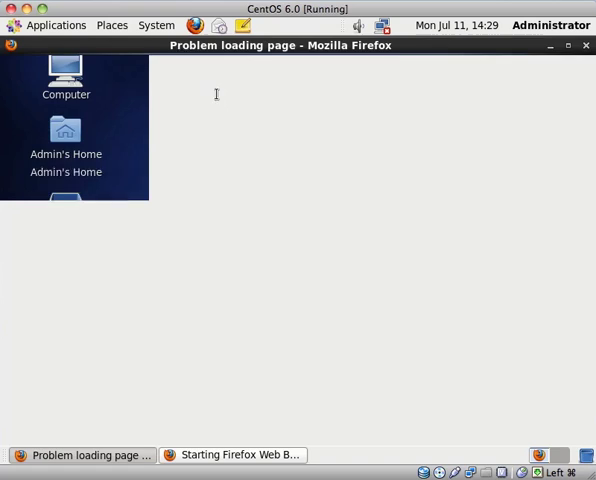
left_click(254, 64)
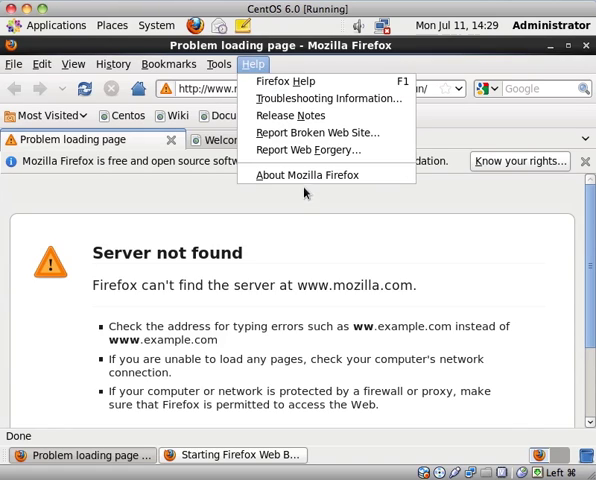
left_click(314, 174)
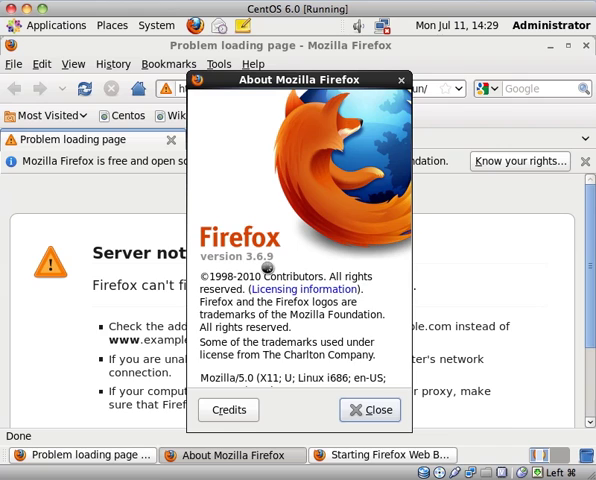
left_click(368, 408)
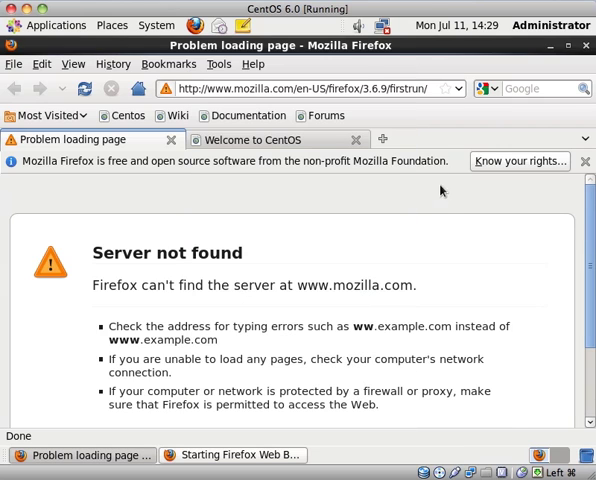
Step: Close the Welcome to CentOS page and quit Firefox
left_click(356, 140)
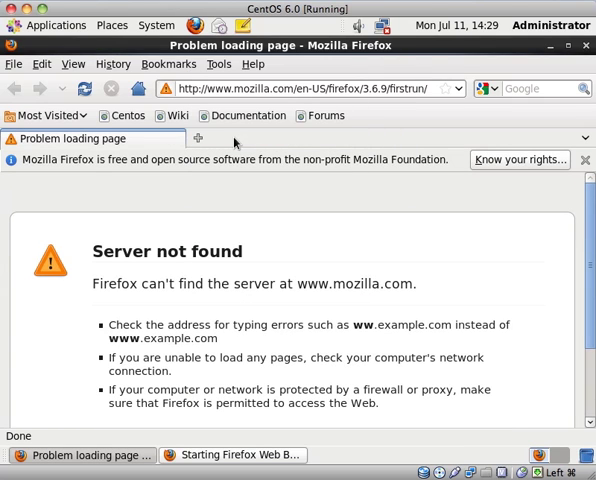
left_click(14, 64)
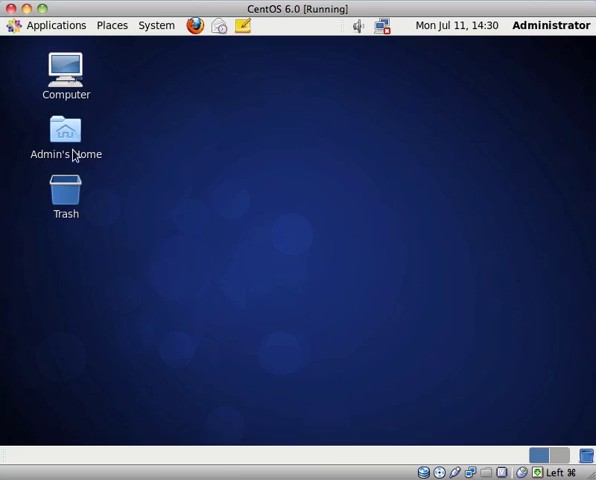
Step: Browse Internet, Office, Sound & Video and System Tools, landing in the File Browser's Help menu
left_click(54, 24)
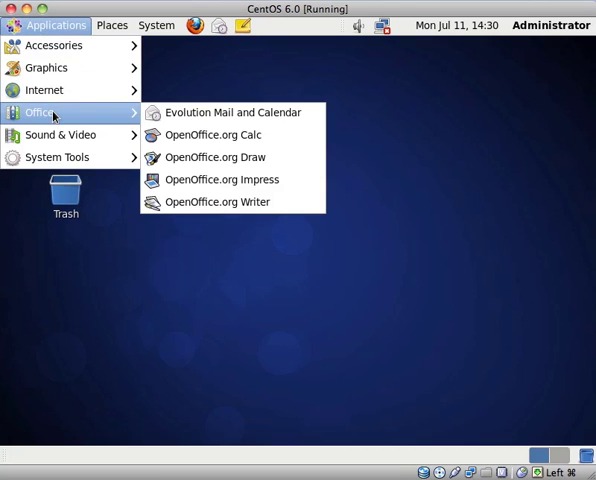
mouse_move(44, 90)
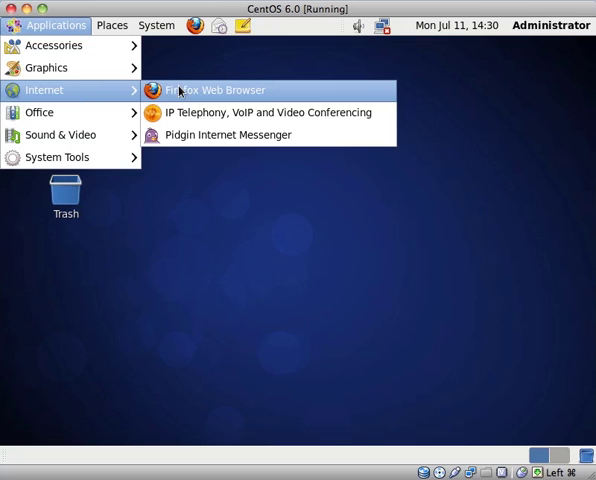
mouse_move(274, 92)
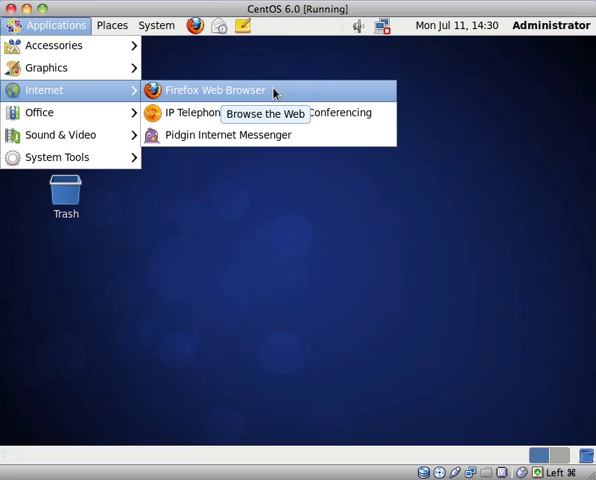
mouse_move(258, 112)
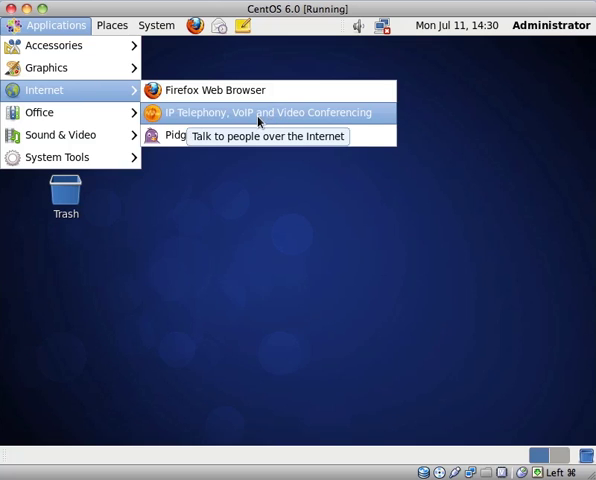
mouse_move(286, 120)
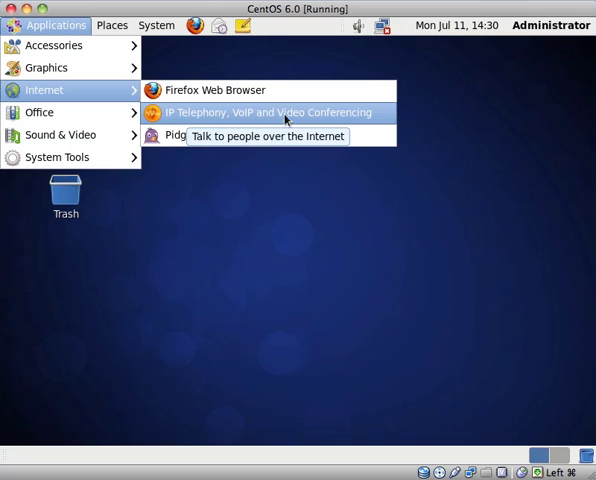
mouse_move(228, 134)
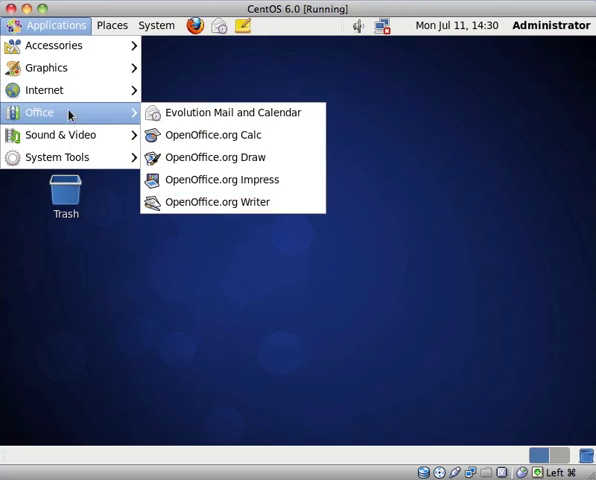
mouse_move(232, 112)
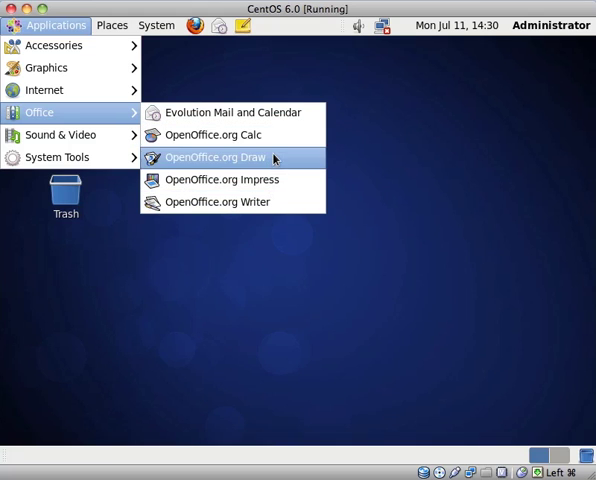
mouse_move(216, 134)
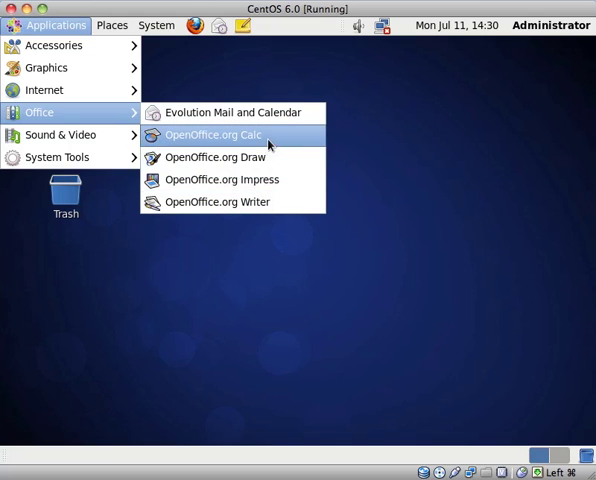
mouse_move(256, 136)
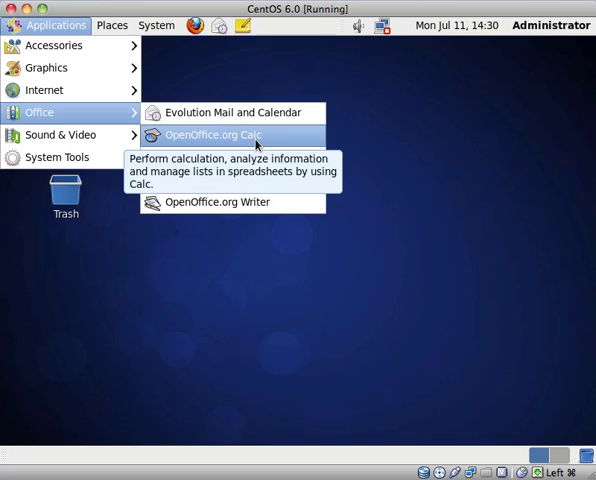
mouse_move(232, 112)
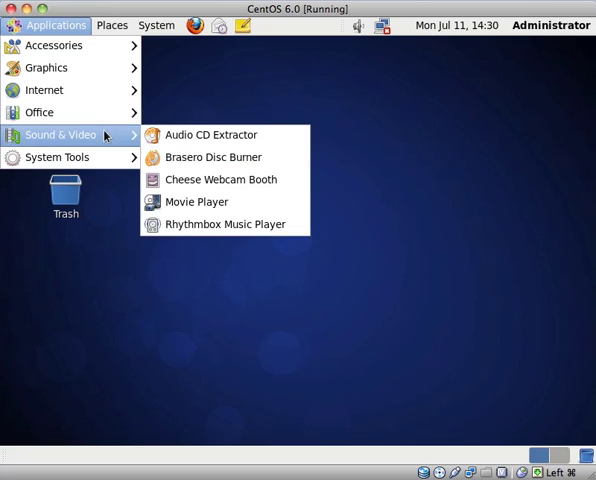
mouse_move(210, 134)
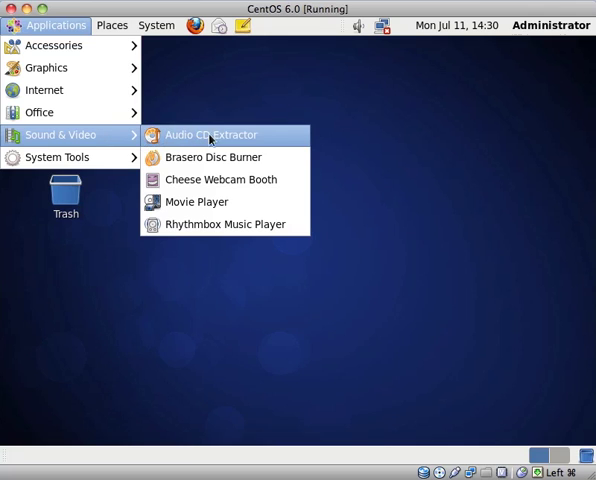
mouse_move(212, 156)
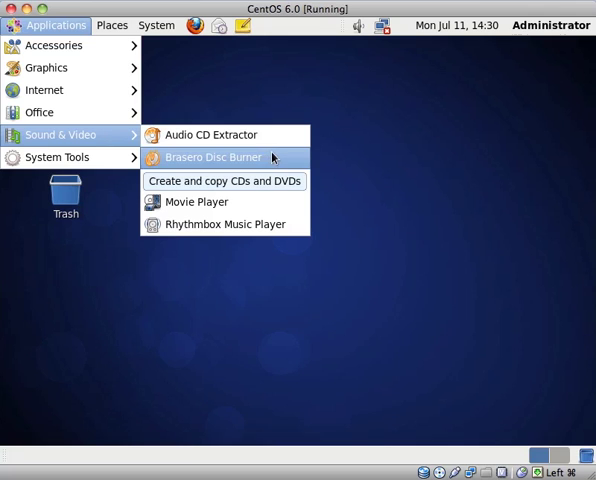
mouse_move(222, 180)
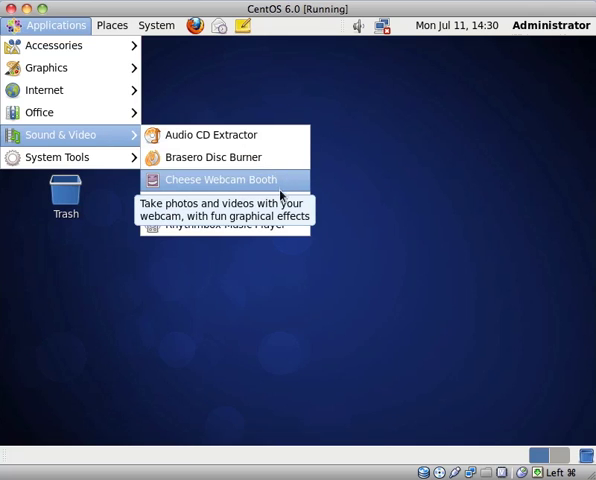
mouse_move(224, 224)
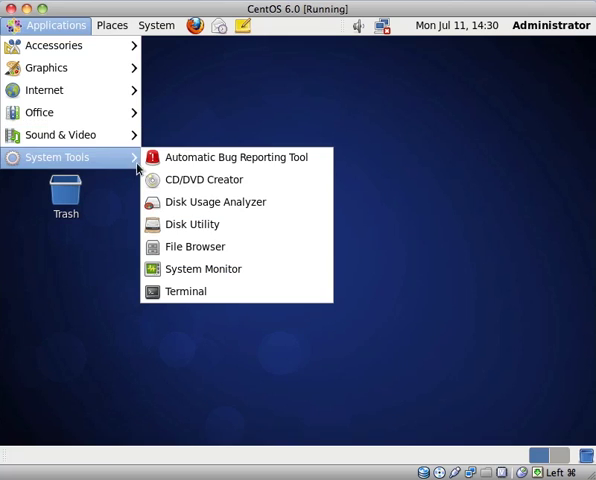
mouse_move(236, 156)
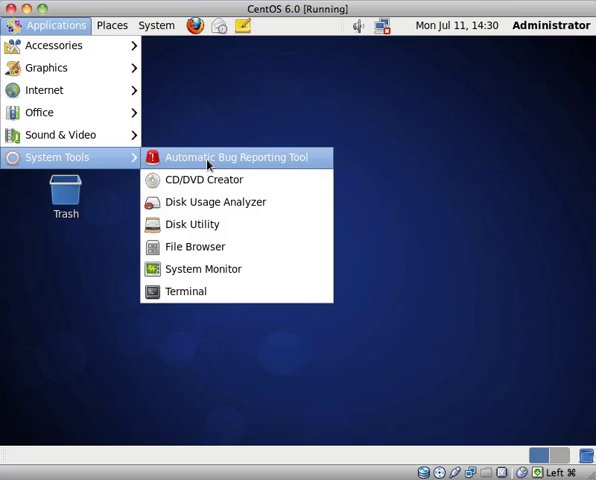
mouse_move(204, 180)
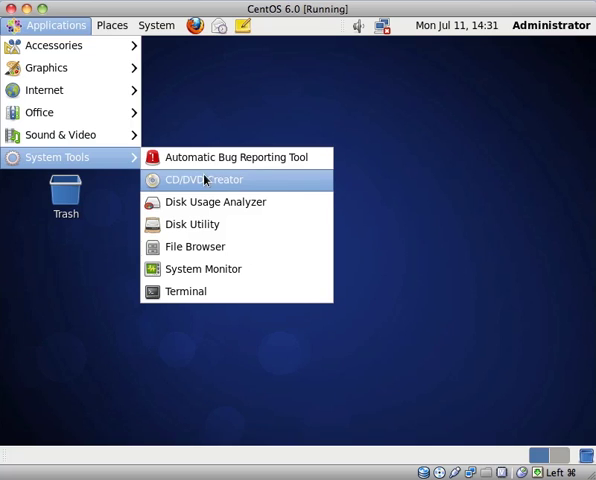
mouse_move(214, 200)
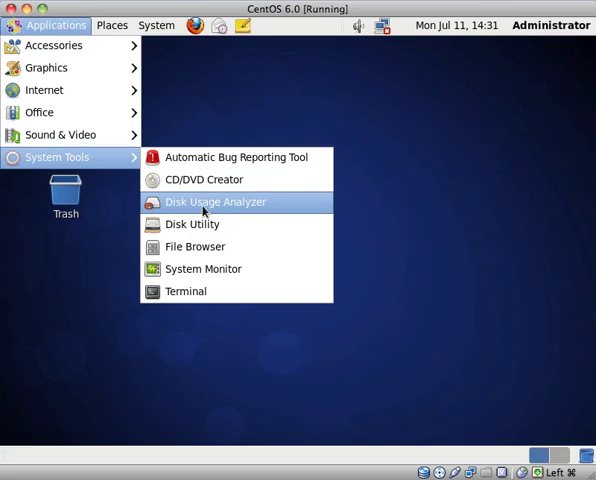
mouse_move(192, 224)
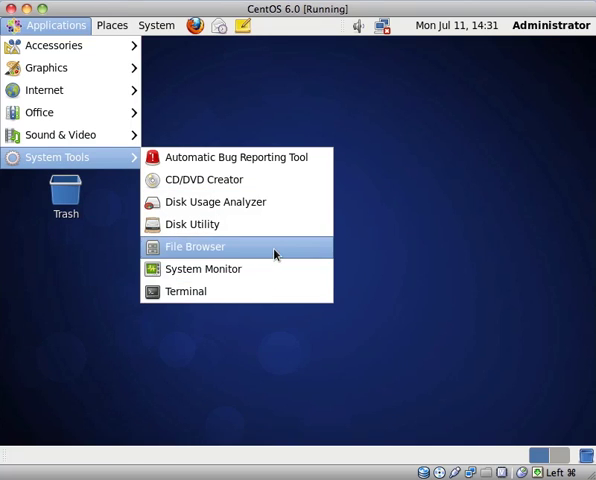
left_click(194, 246)
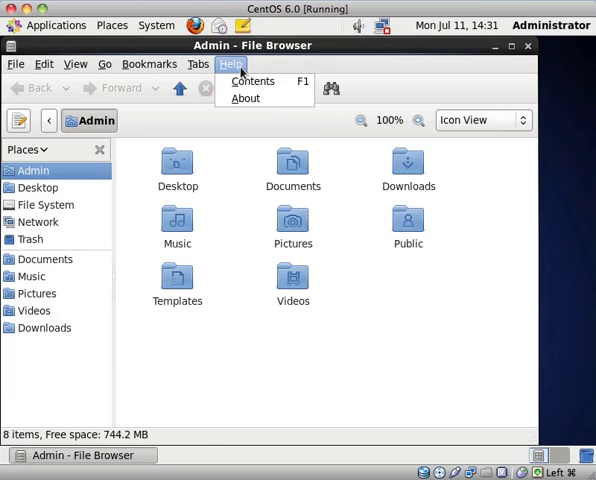
Step: View the Nautilus About dialog reporting version 2.28.4, then dismiss it
left_click(244, 98)
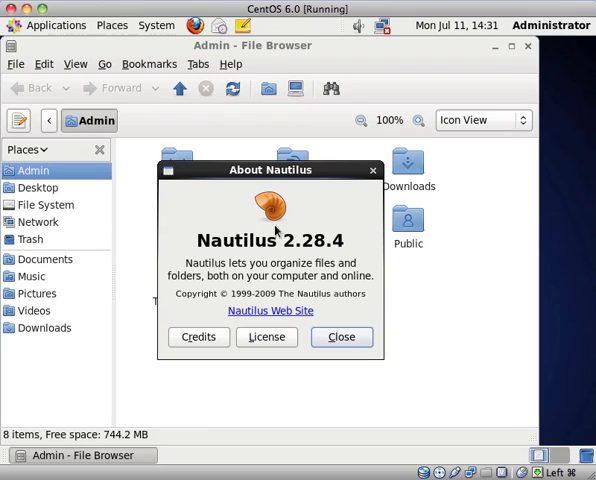
left_click(340, 336)
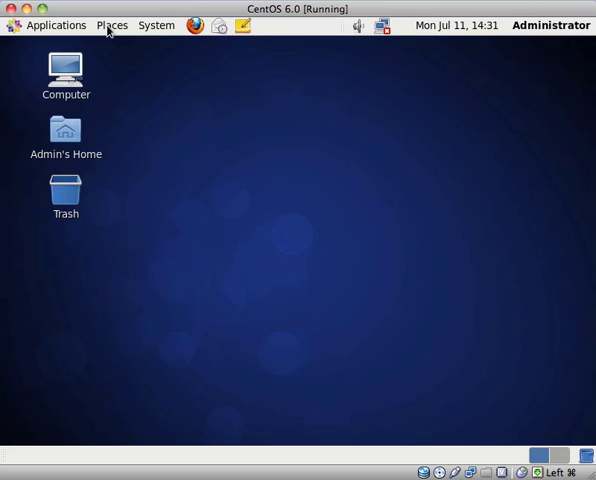
Step: Look through the Applications, Places and System menus, then open the Network location from Places
left_click(56, 24)
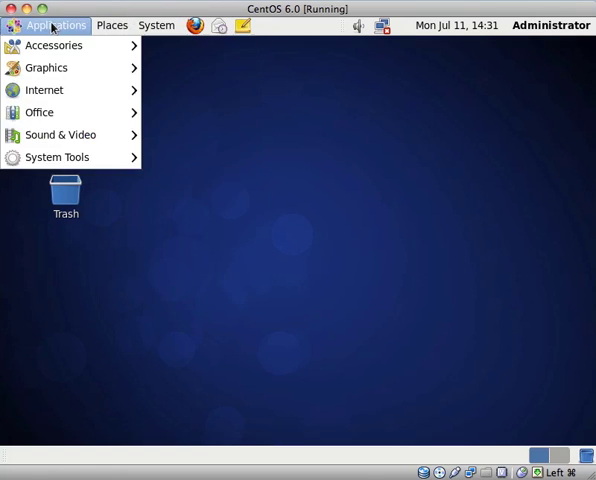
left_click(112, 24)
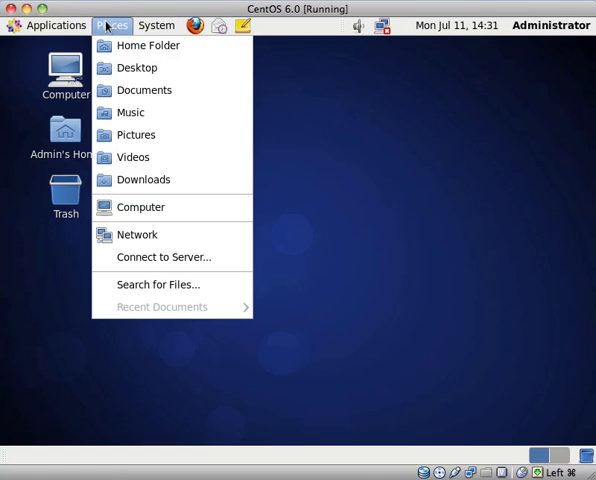
left_click(156, 24)
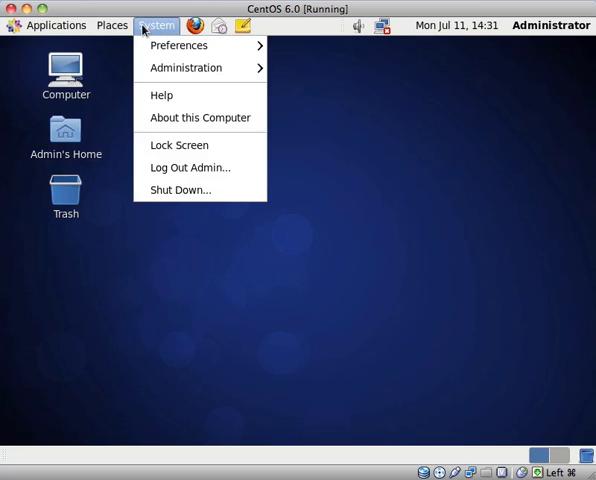
left_click(112, 24)
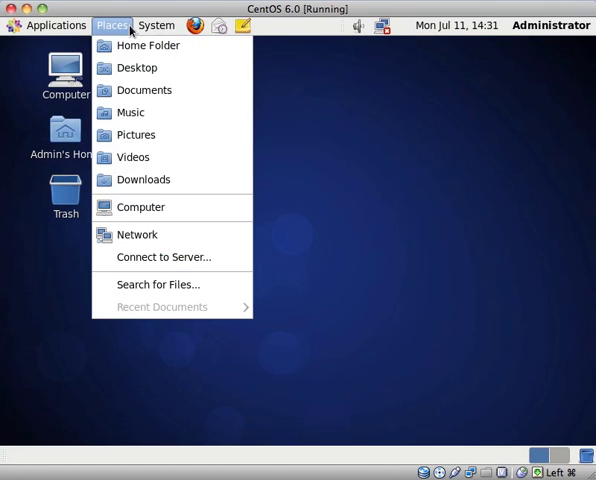
mouse_move(148, 44)
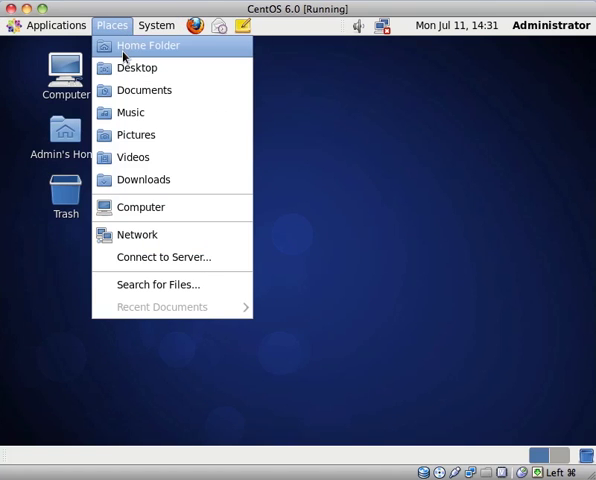
mouse_move(136, 68)
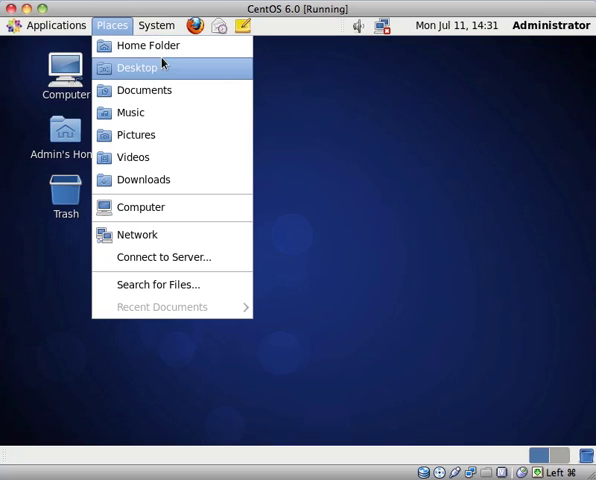
mouse_move(136, 134)
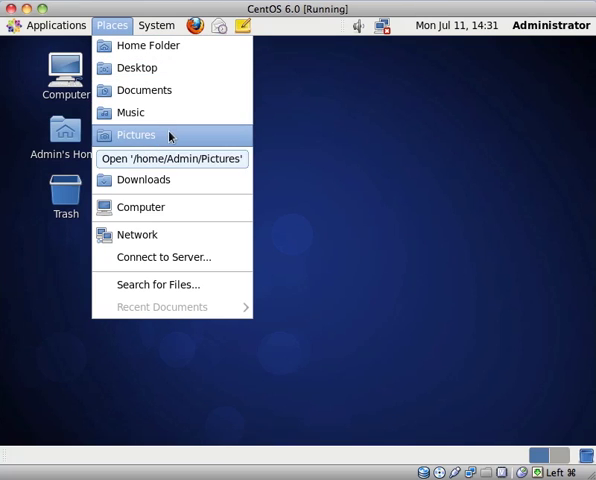
mouse_move(140, 208)
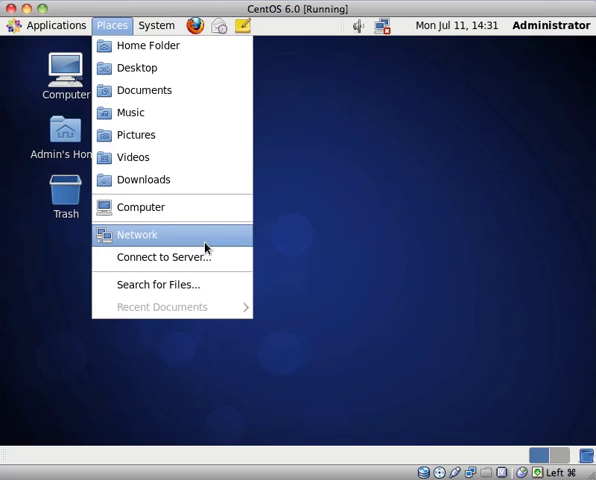
left_click(136, 234)
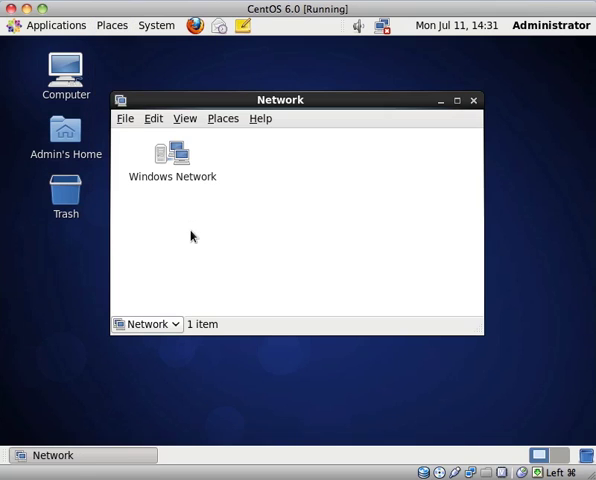
mouse_move(476, 108)
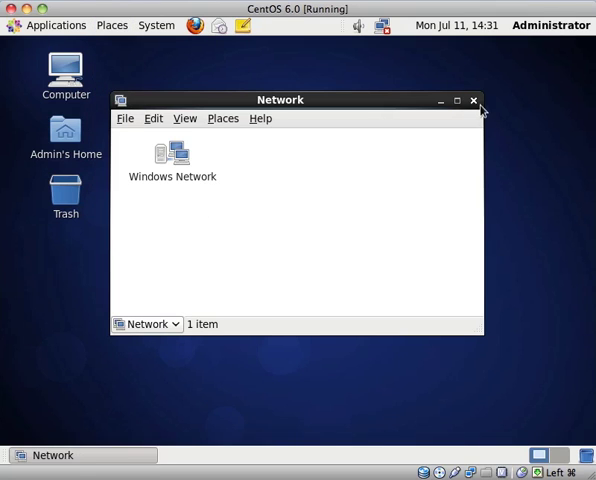
Step: Close the Network window, browse System > Administration, and show the panel volume control
left_click(156, 24)
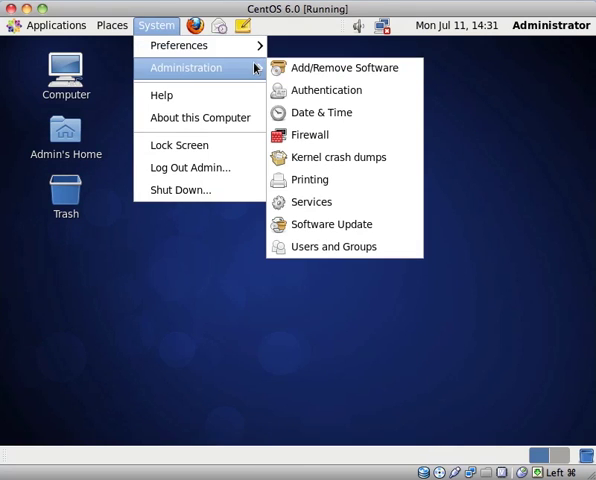
mouse_move(162, 96)
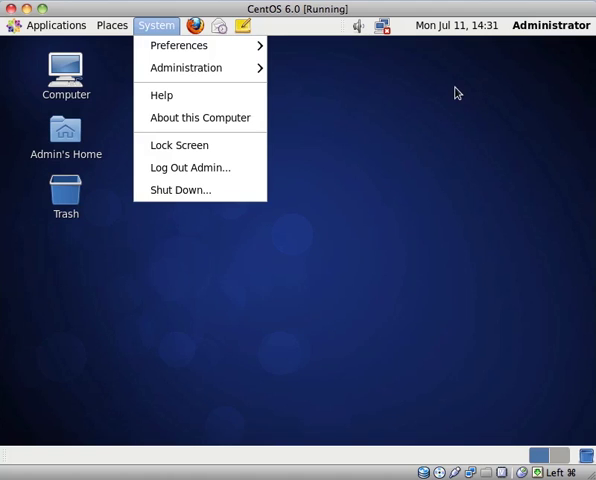
left_click(360, 24)
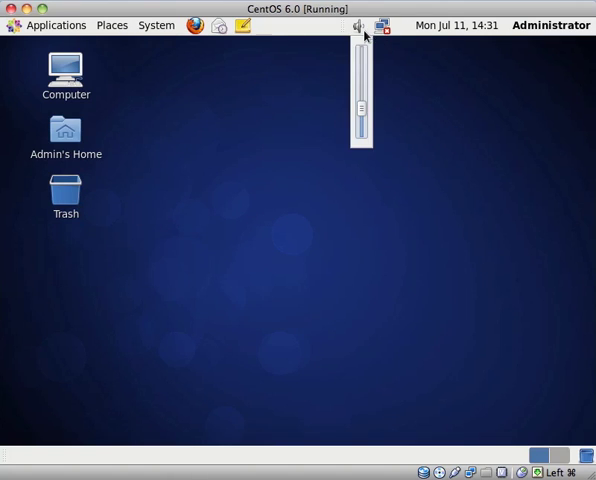
Step: View the panel calendar and the Administrator's Account Information
left_click(454, 24)
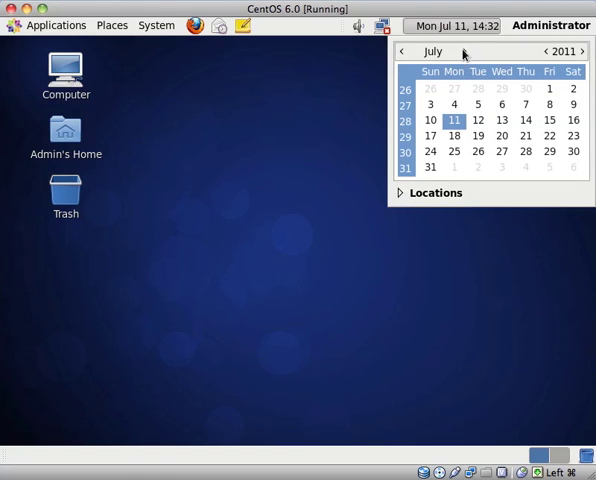
left_click(550, 24)
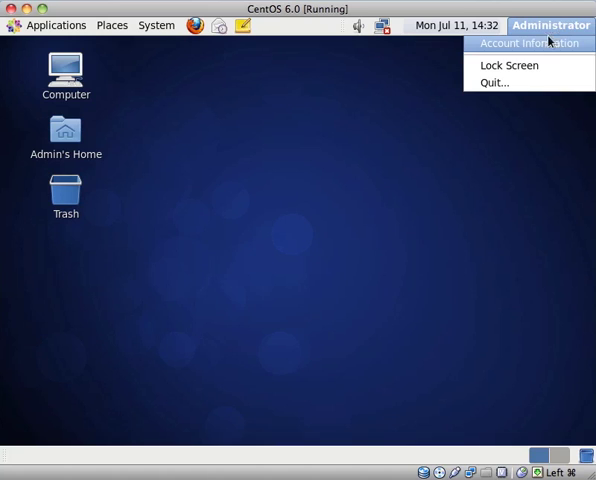
left_click(528, 44)
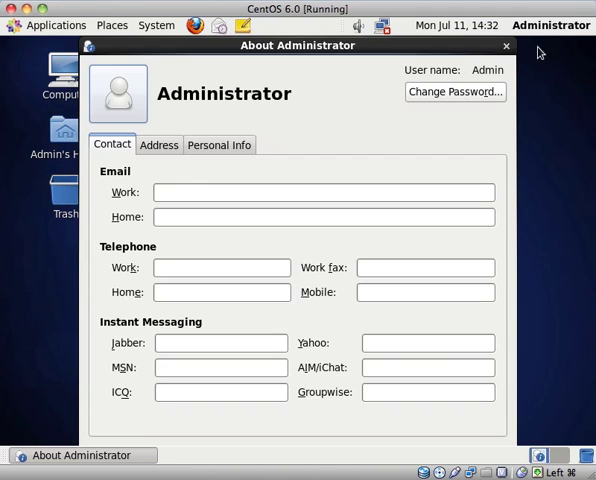
mouse_move(506, 48)
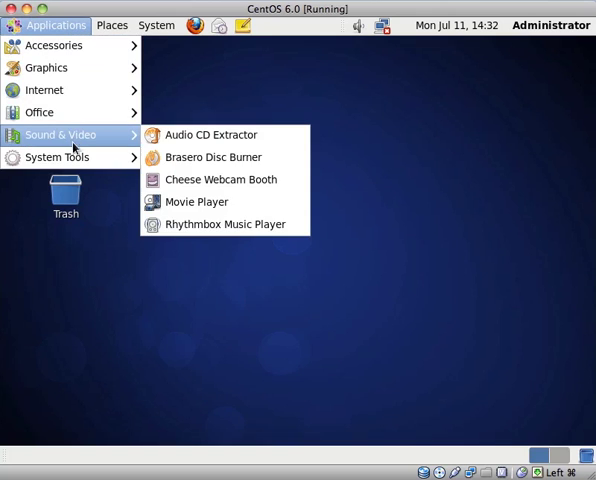
Step: Glance through the Places menu, then open the desktop Trash
left_click(112, 24)
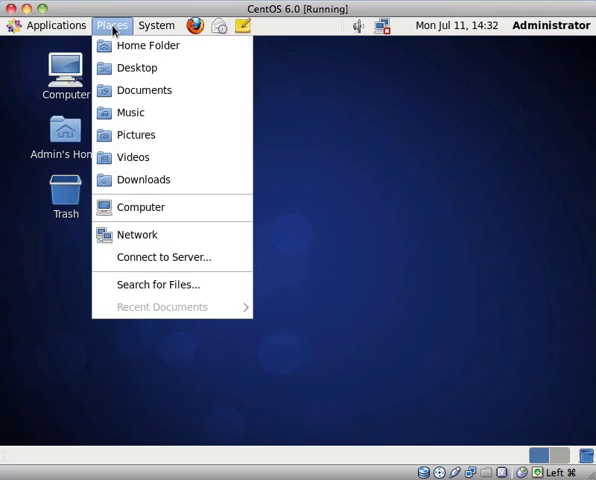
left_click(112, 24)
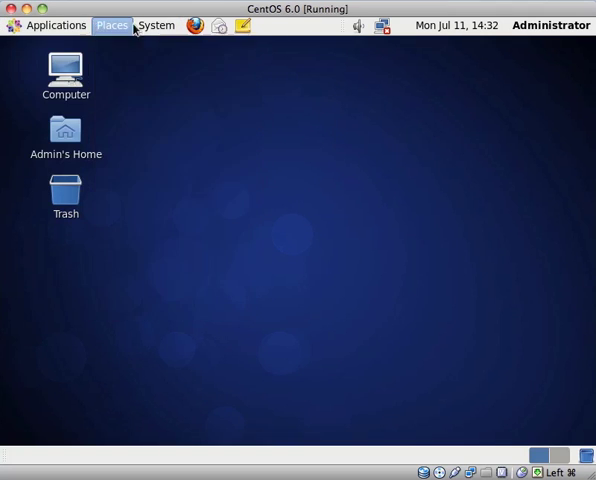
mouse_move(360, 184)
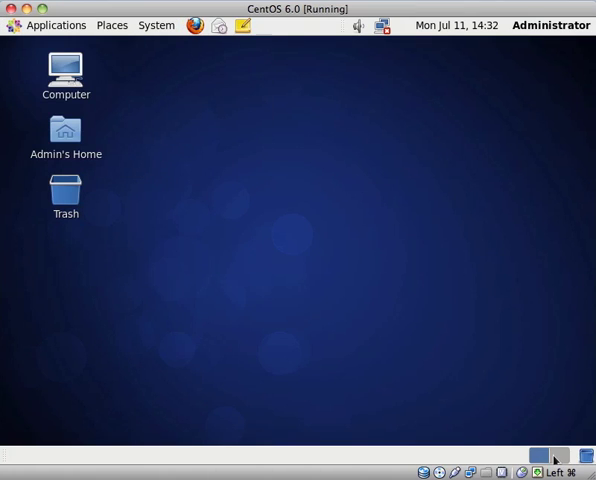
double_click(64, 190)
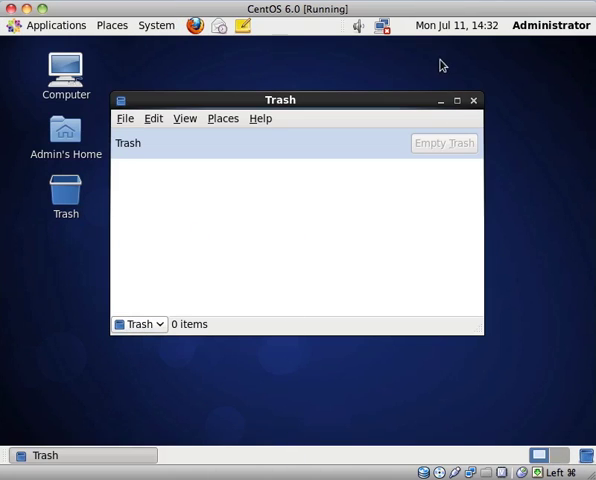
Step: Confirm the Trash holds 0 items and close its window
left_click(474, 100)
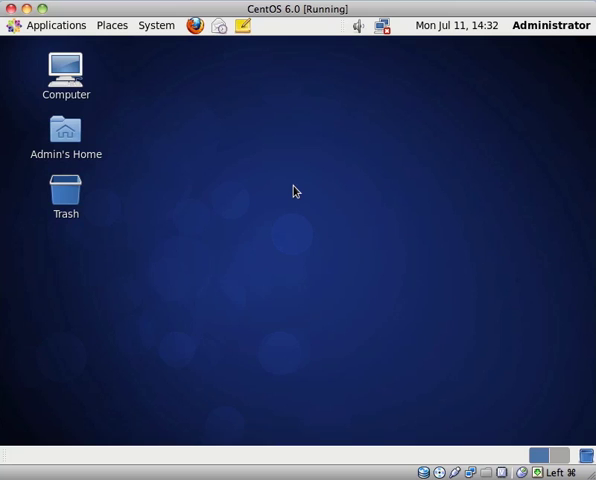
mouse_move(276, 172)
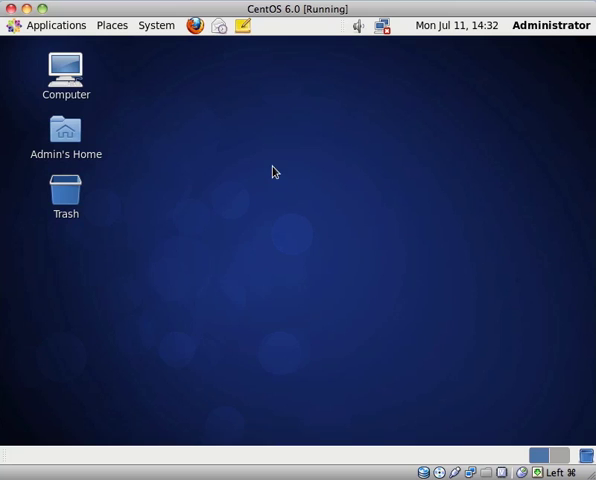